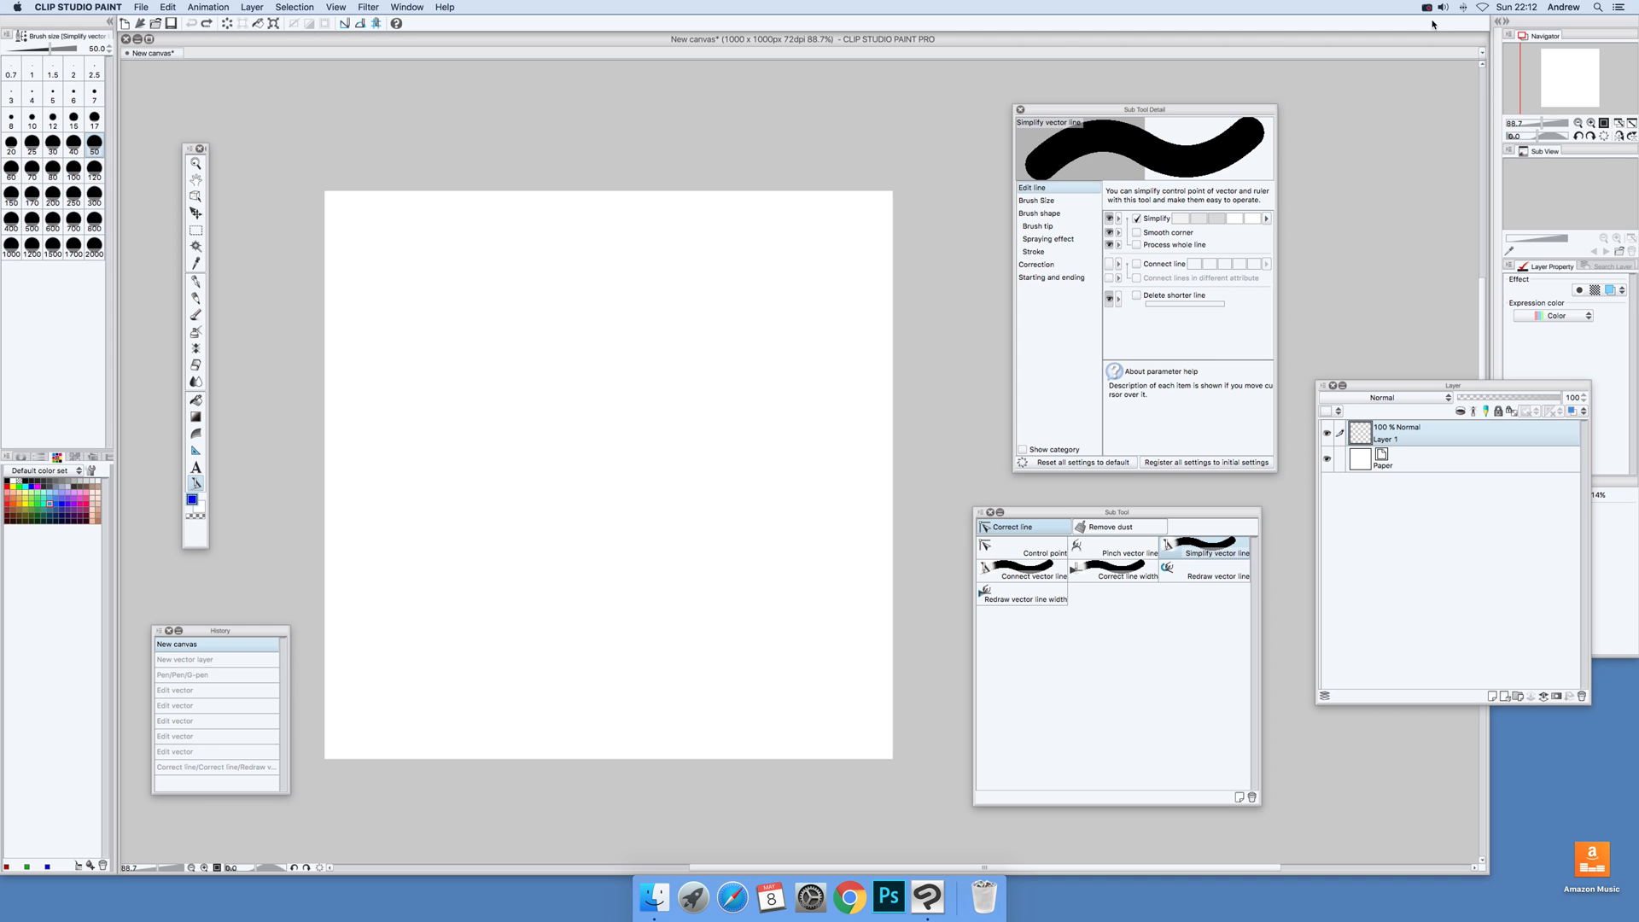
Add a vector layer from the Layer menu, keeping the default name Layer 2
{"action": "left_click", "coordinate": [250, 7]}
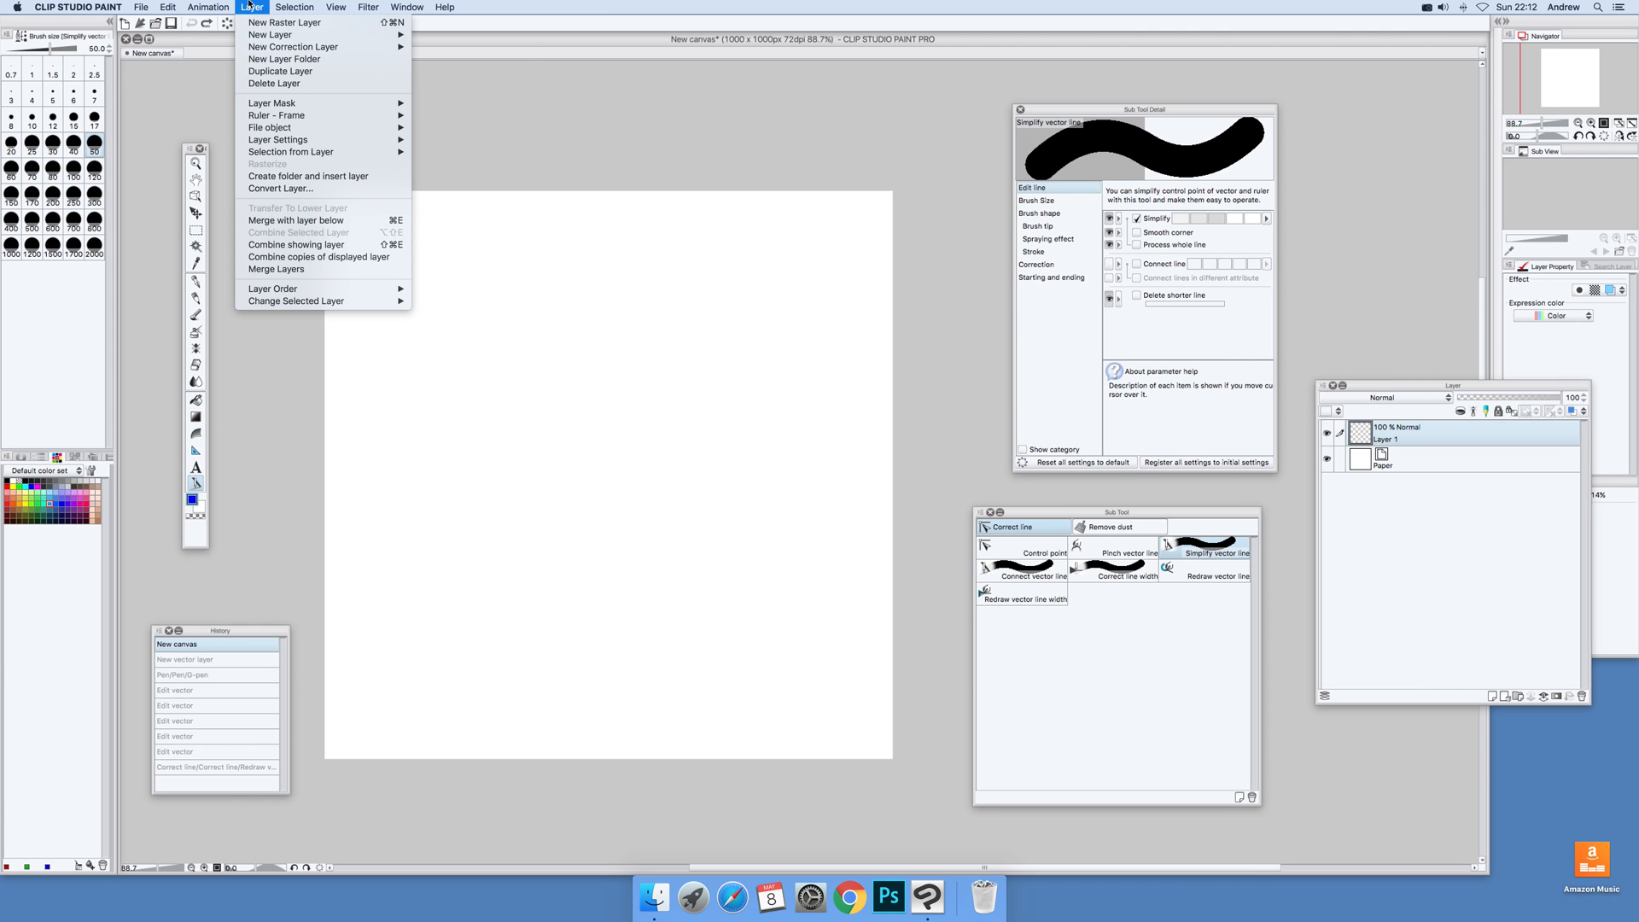
{"action": "left_click", "coordinate": [267, 34]}
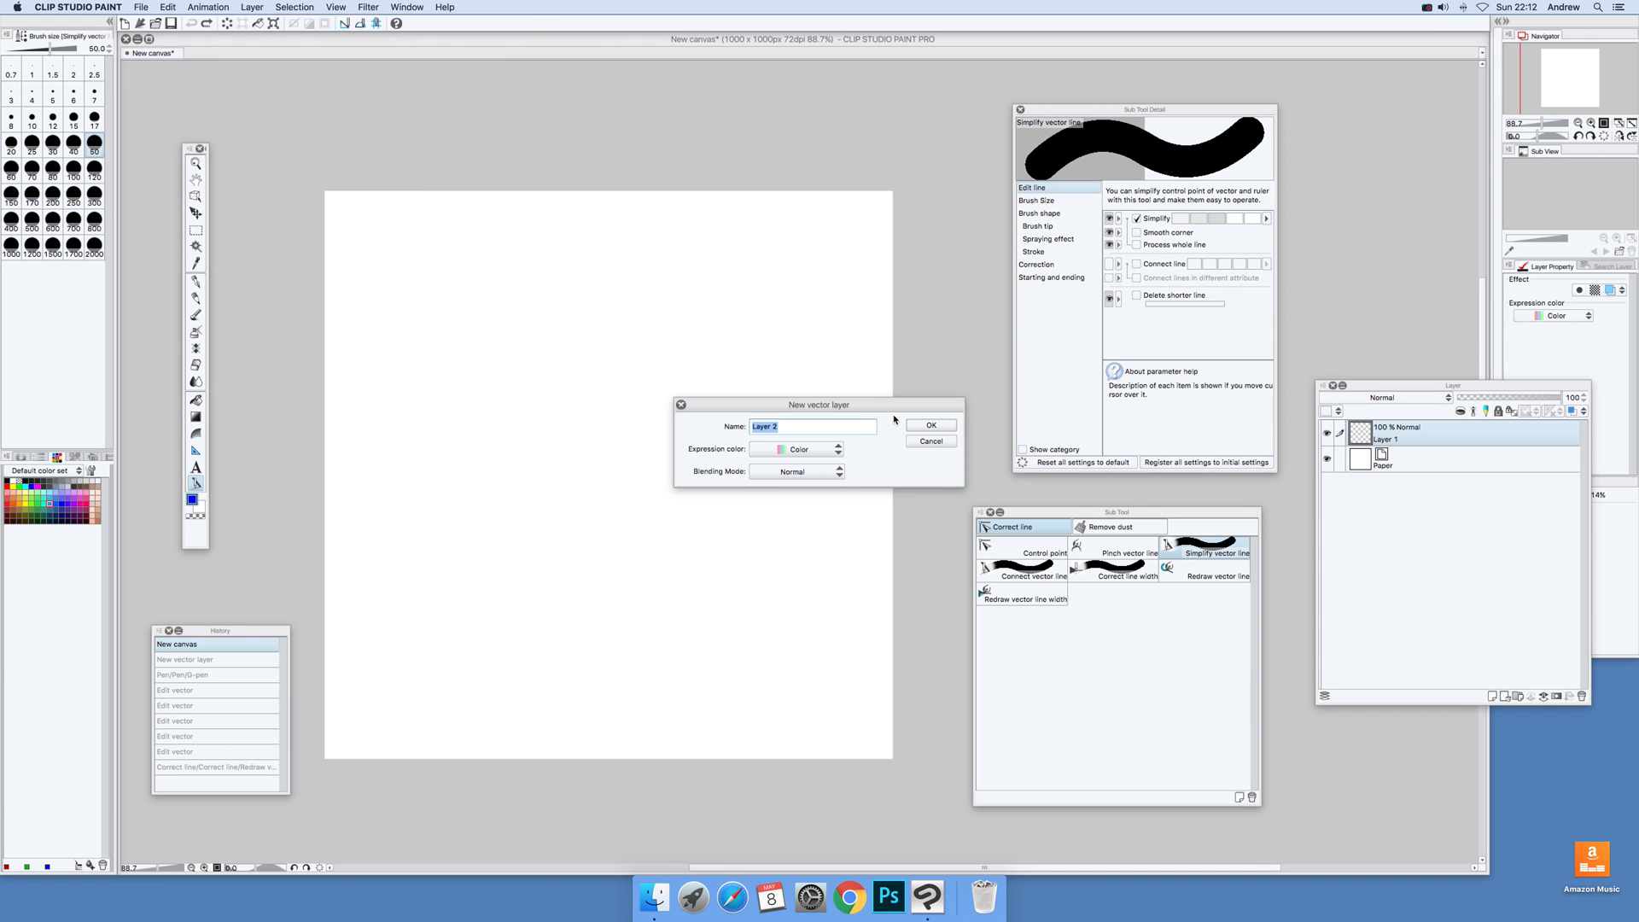
{"action": "left_click", "coordinate": [930, 425]}
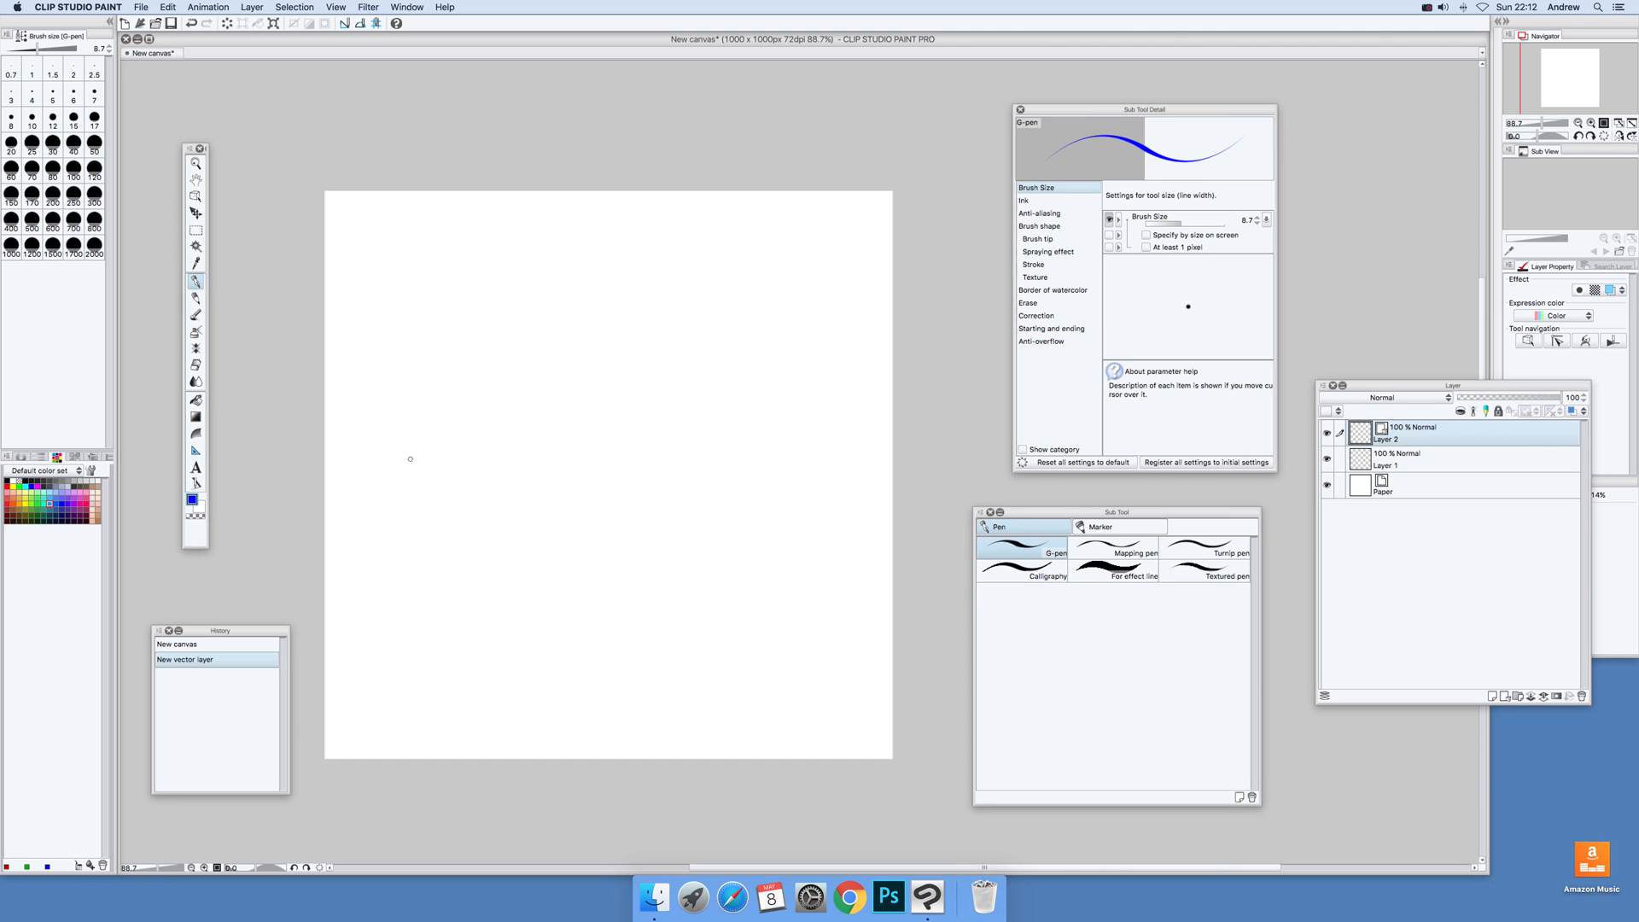
{"action": "mouse_move", "coordinate": [430, 450]}
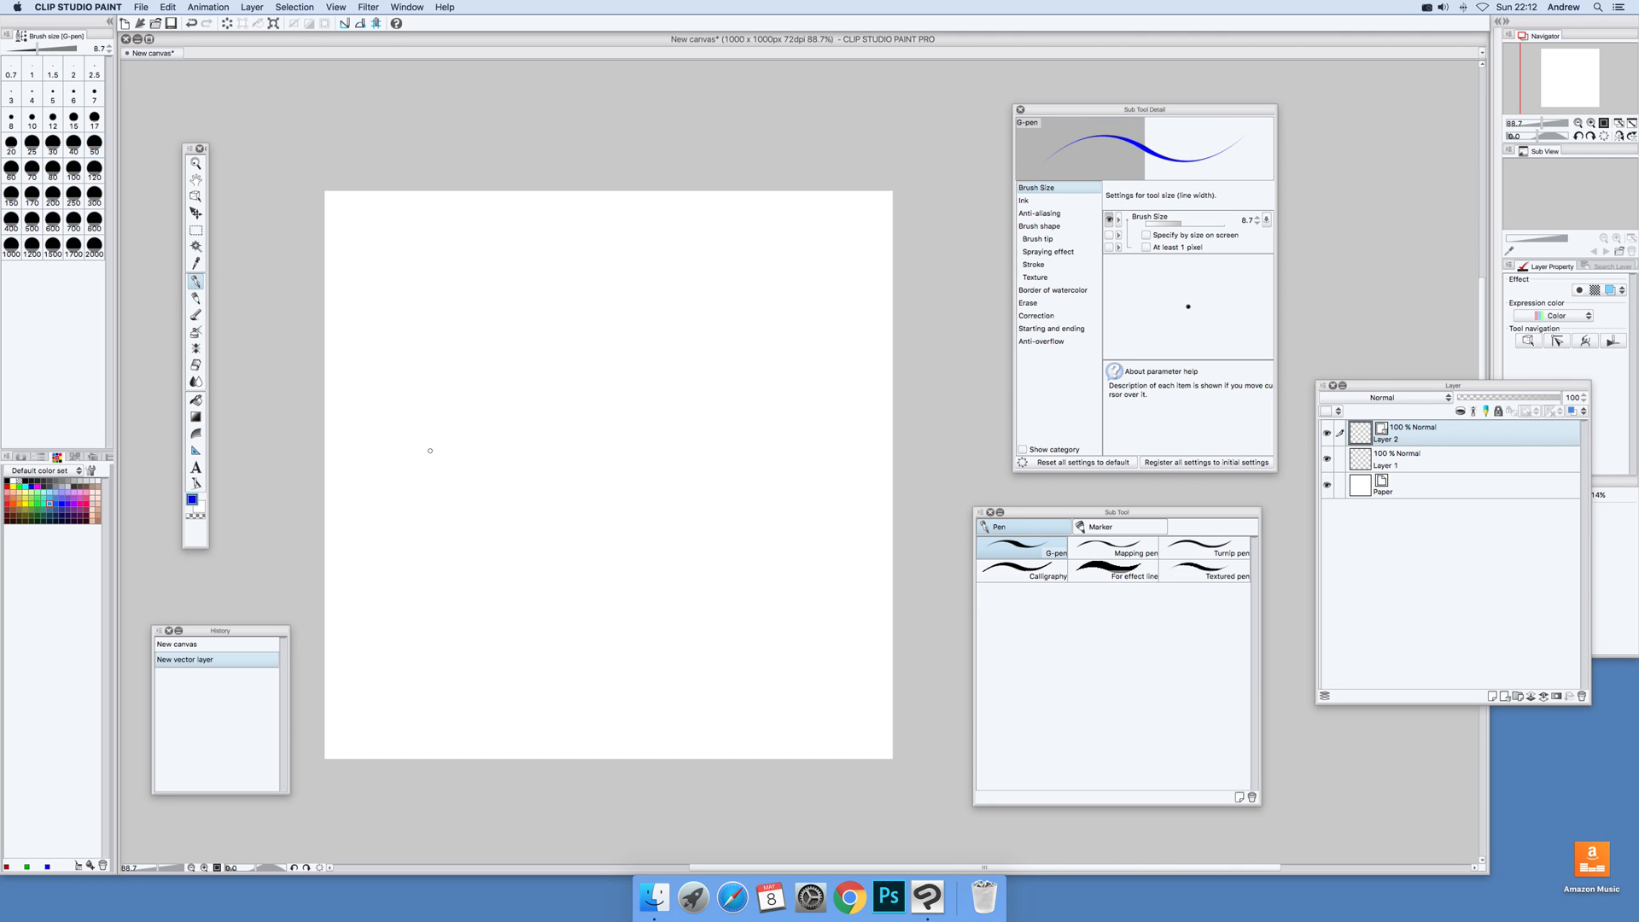
Draw a long horizontal blue G-pen stroke across Layer 2
{"action": "left_click_drag", "start_coordinate": [455, 456], "coordinate": [725, 461]}
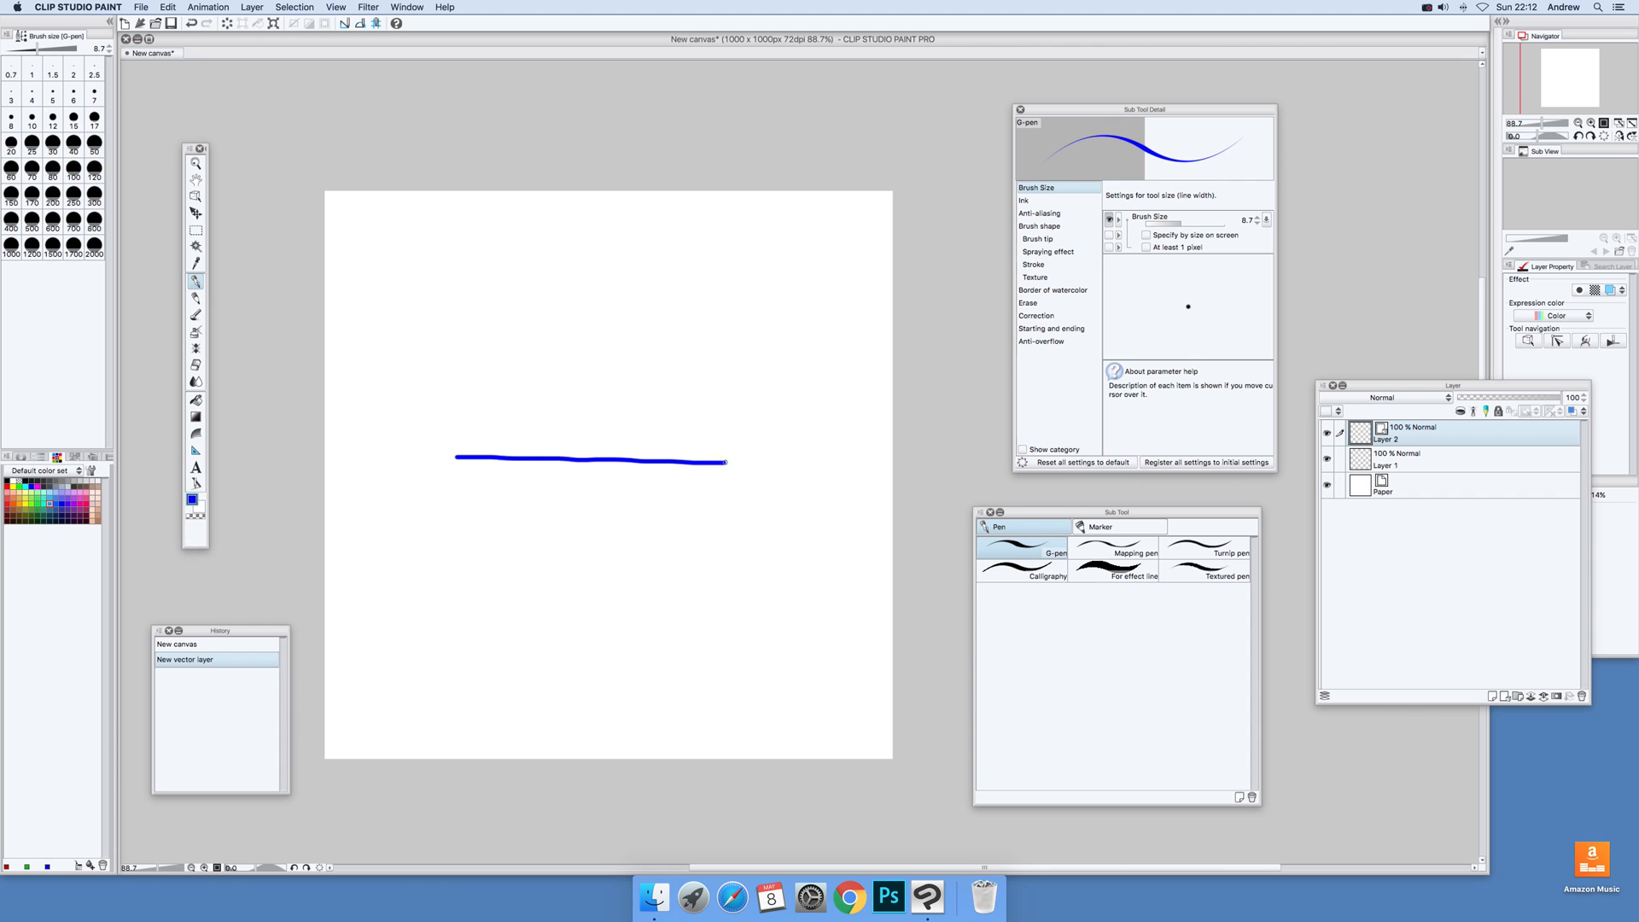
{"action": "left_click_drag", "start_coordinate": [722, 461], "coordinate": [823, 461]}
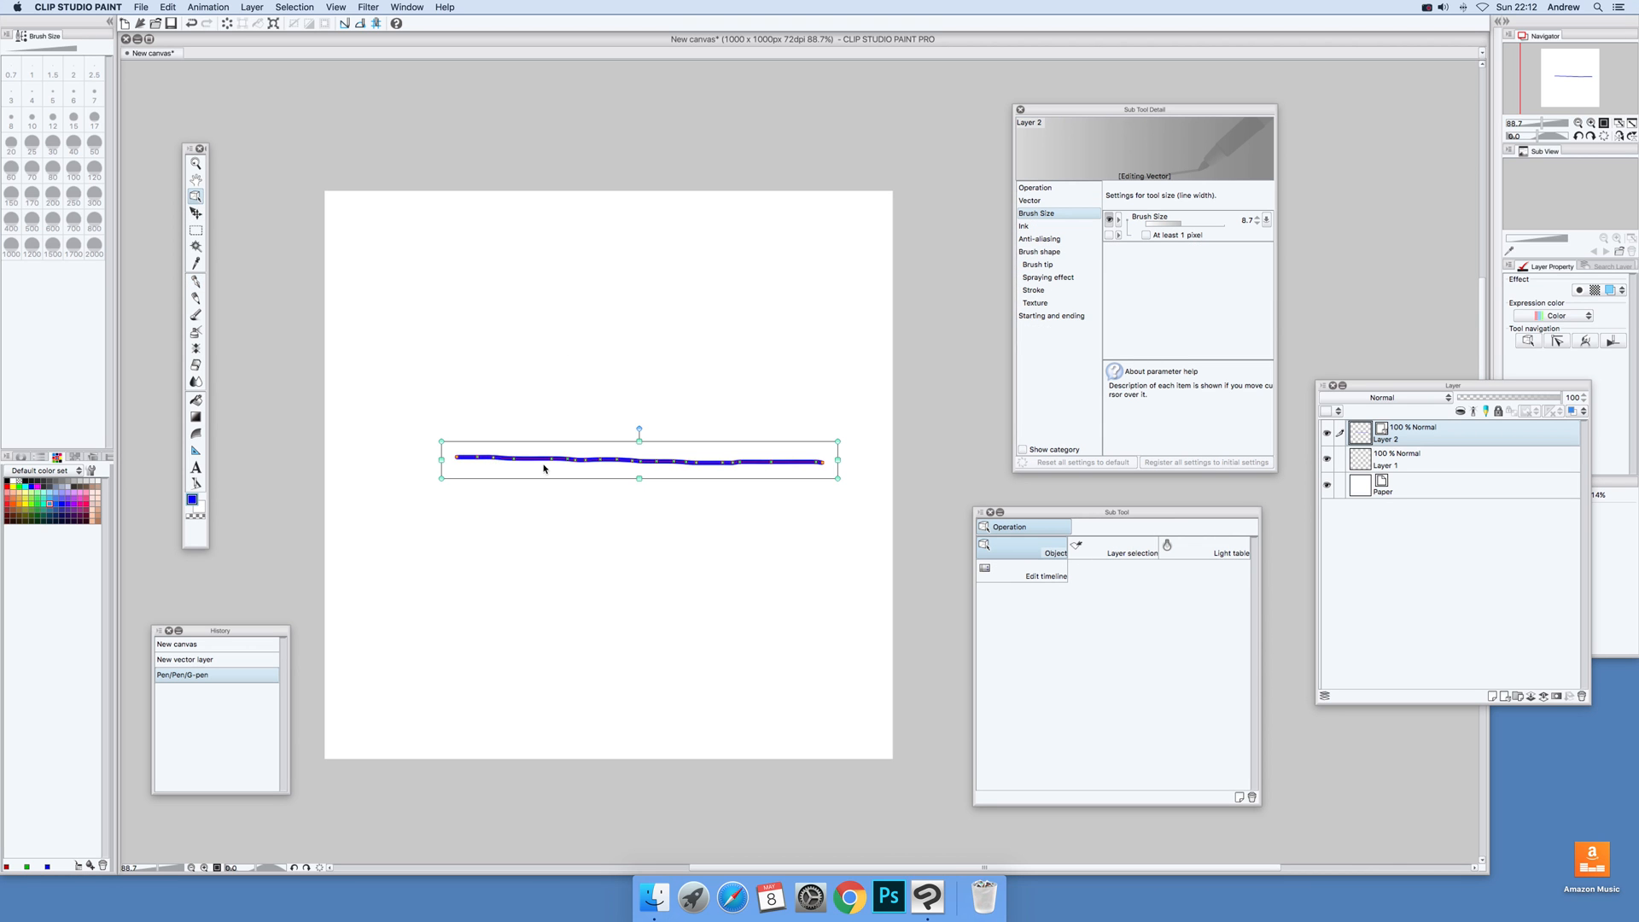
{"action": "mouse_move", "coordinate": [792, 462]}
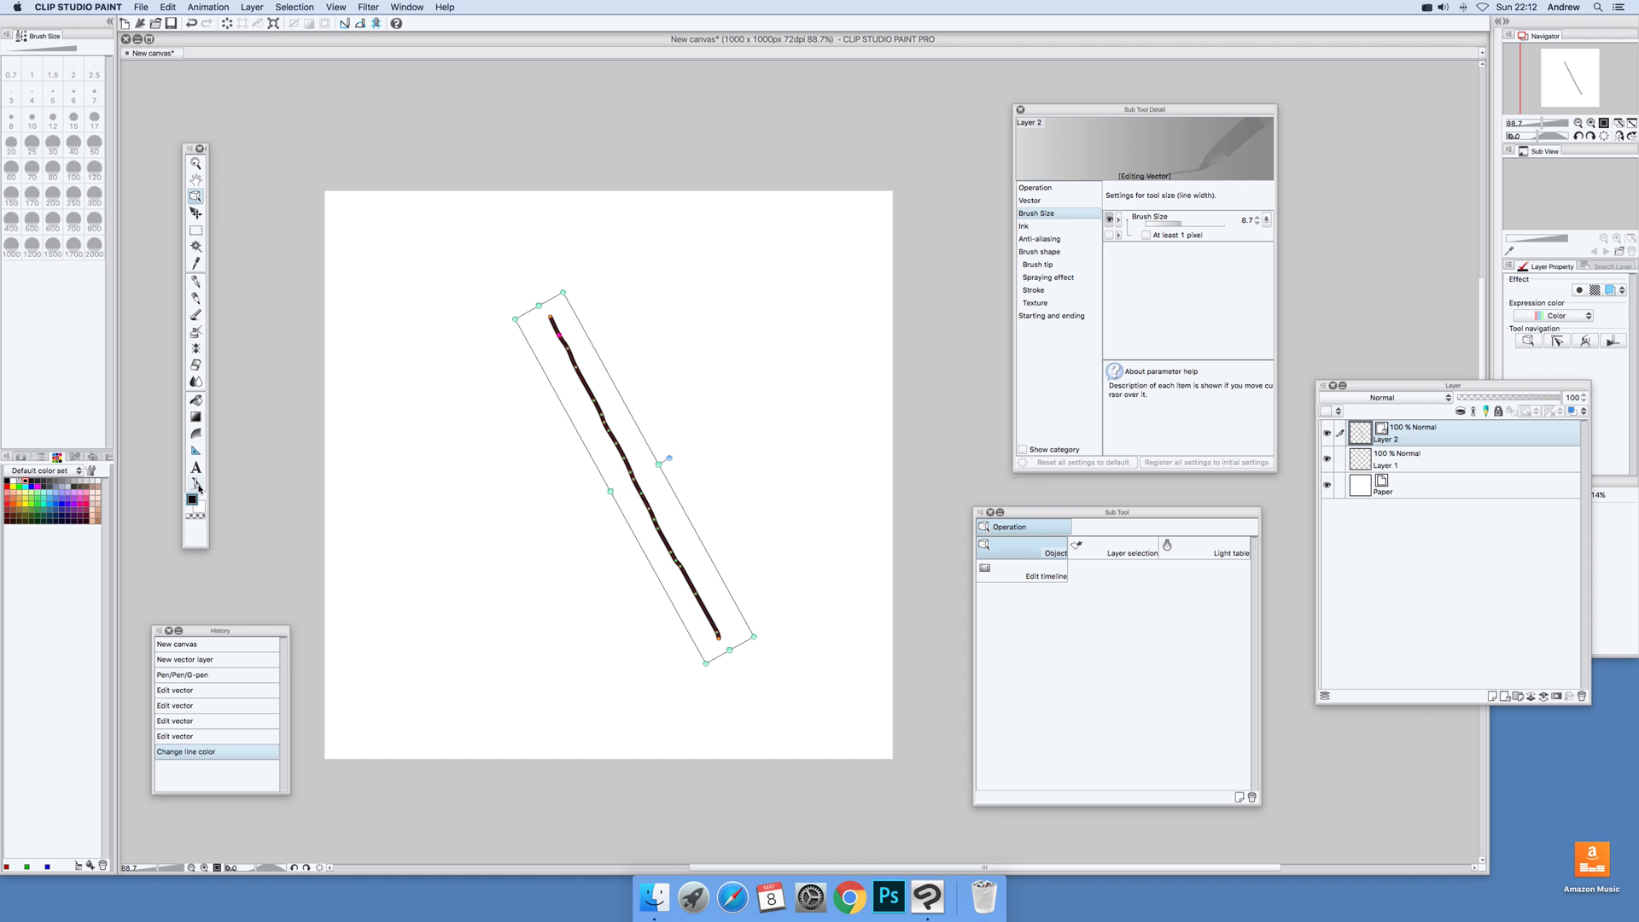
{"action": "mouse_move", "coordinate": [196, 481]}
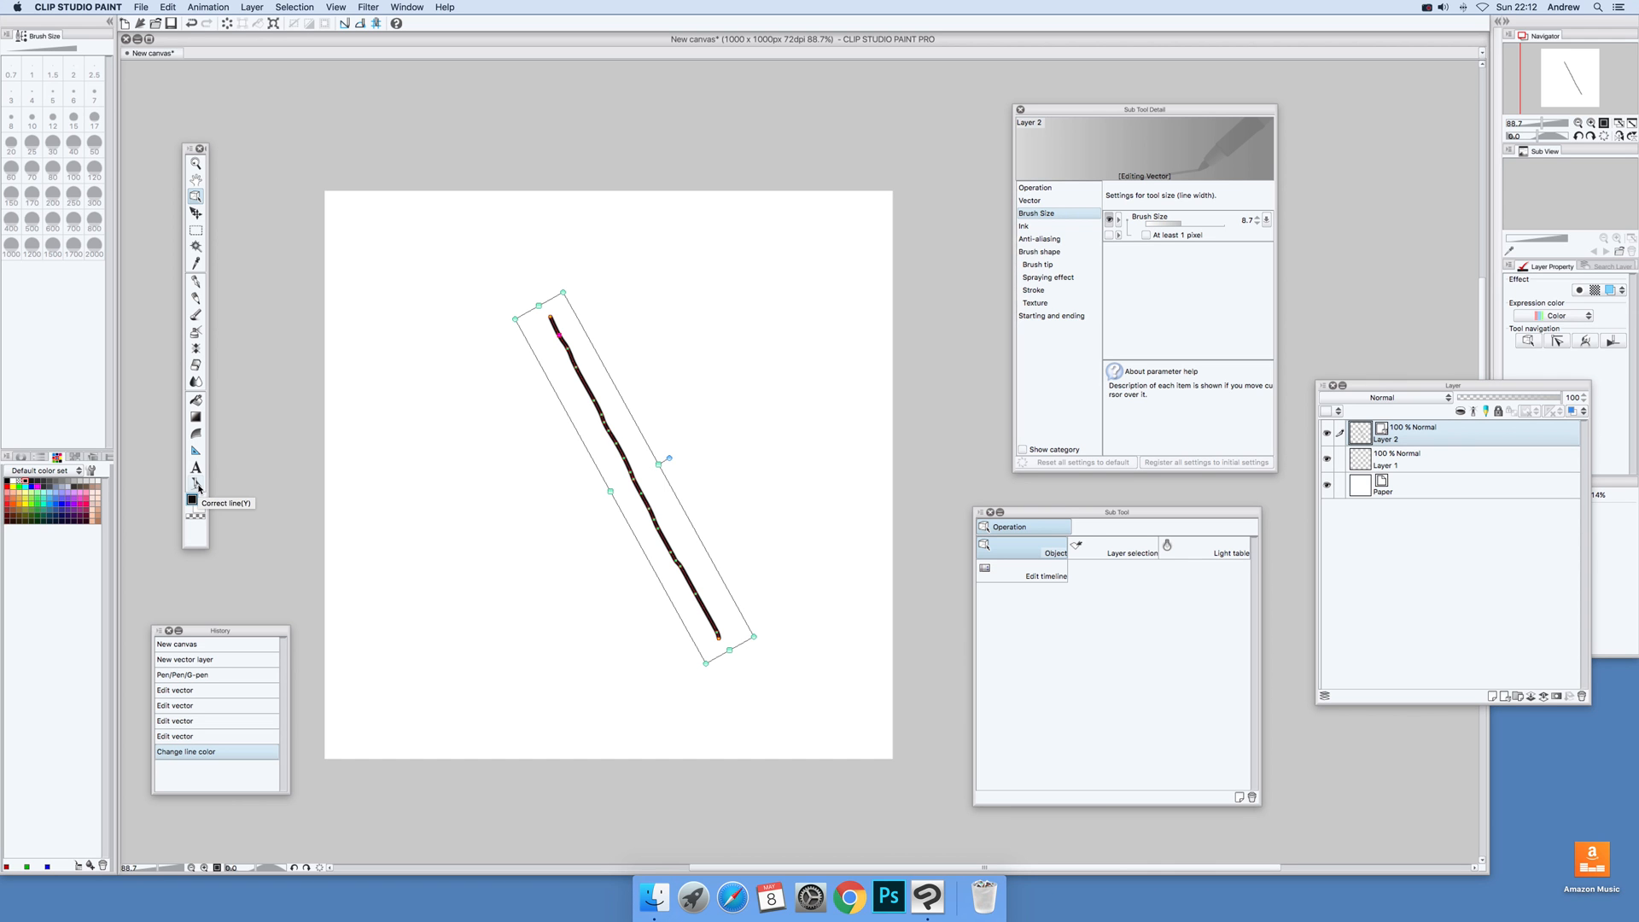
Straighten the wobbly diagonal stroke with the Simplify vector line sub tool
{"action": "left_click", "coordinate": [1207, 553]}
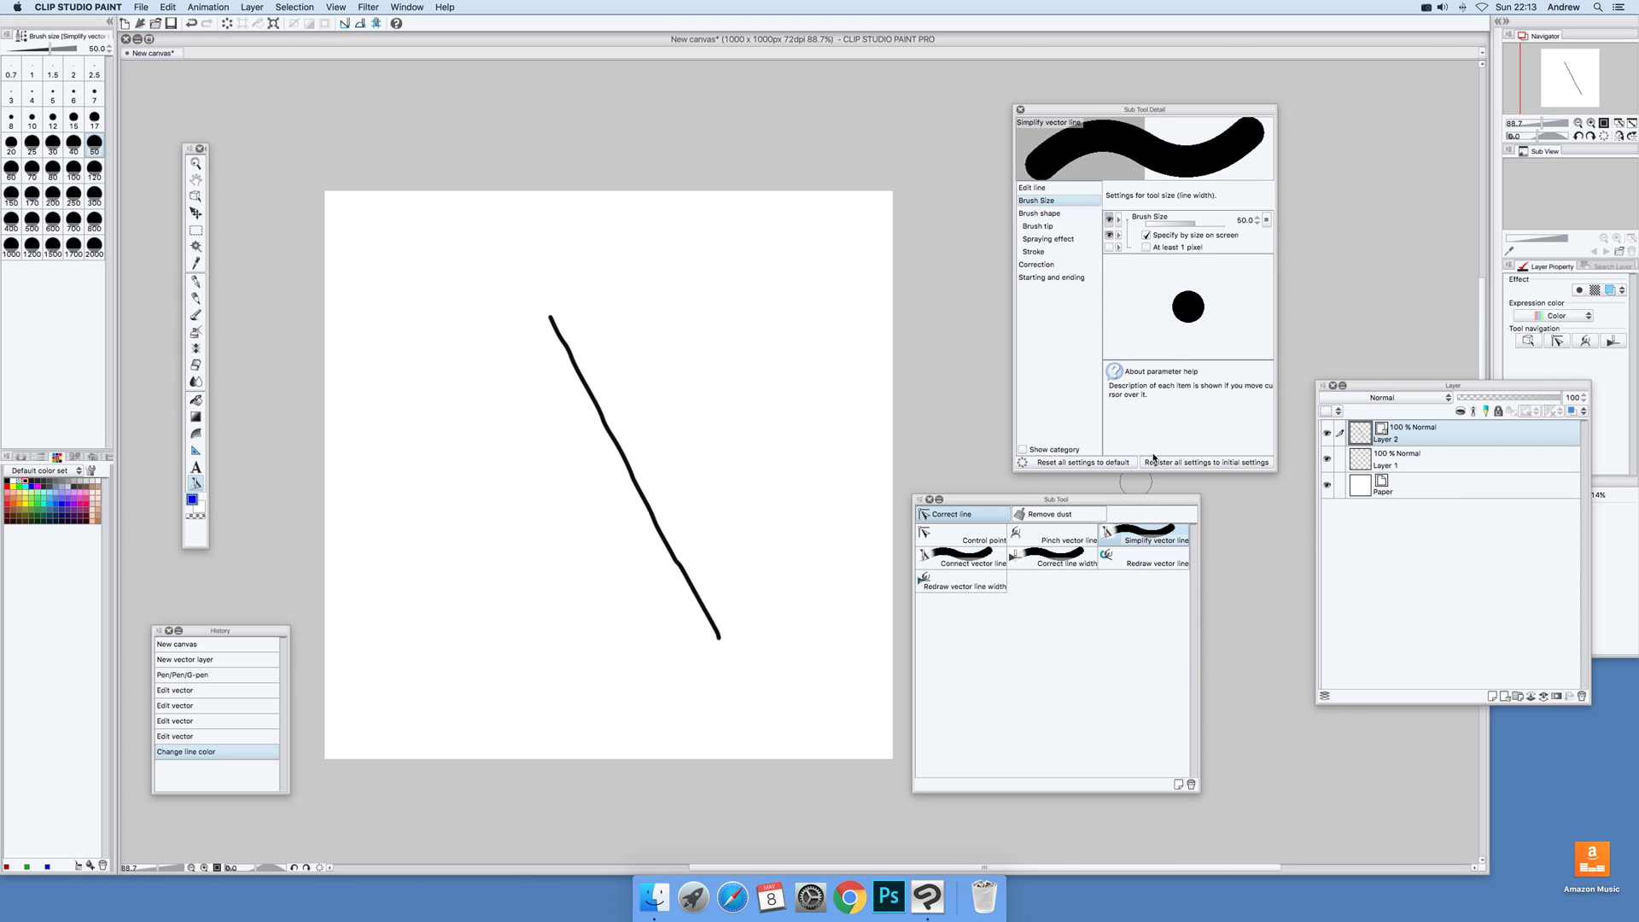
{"action": "mouse_move", "coordinate": [1135, 433]}
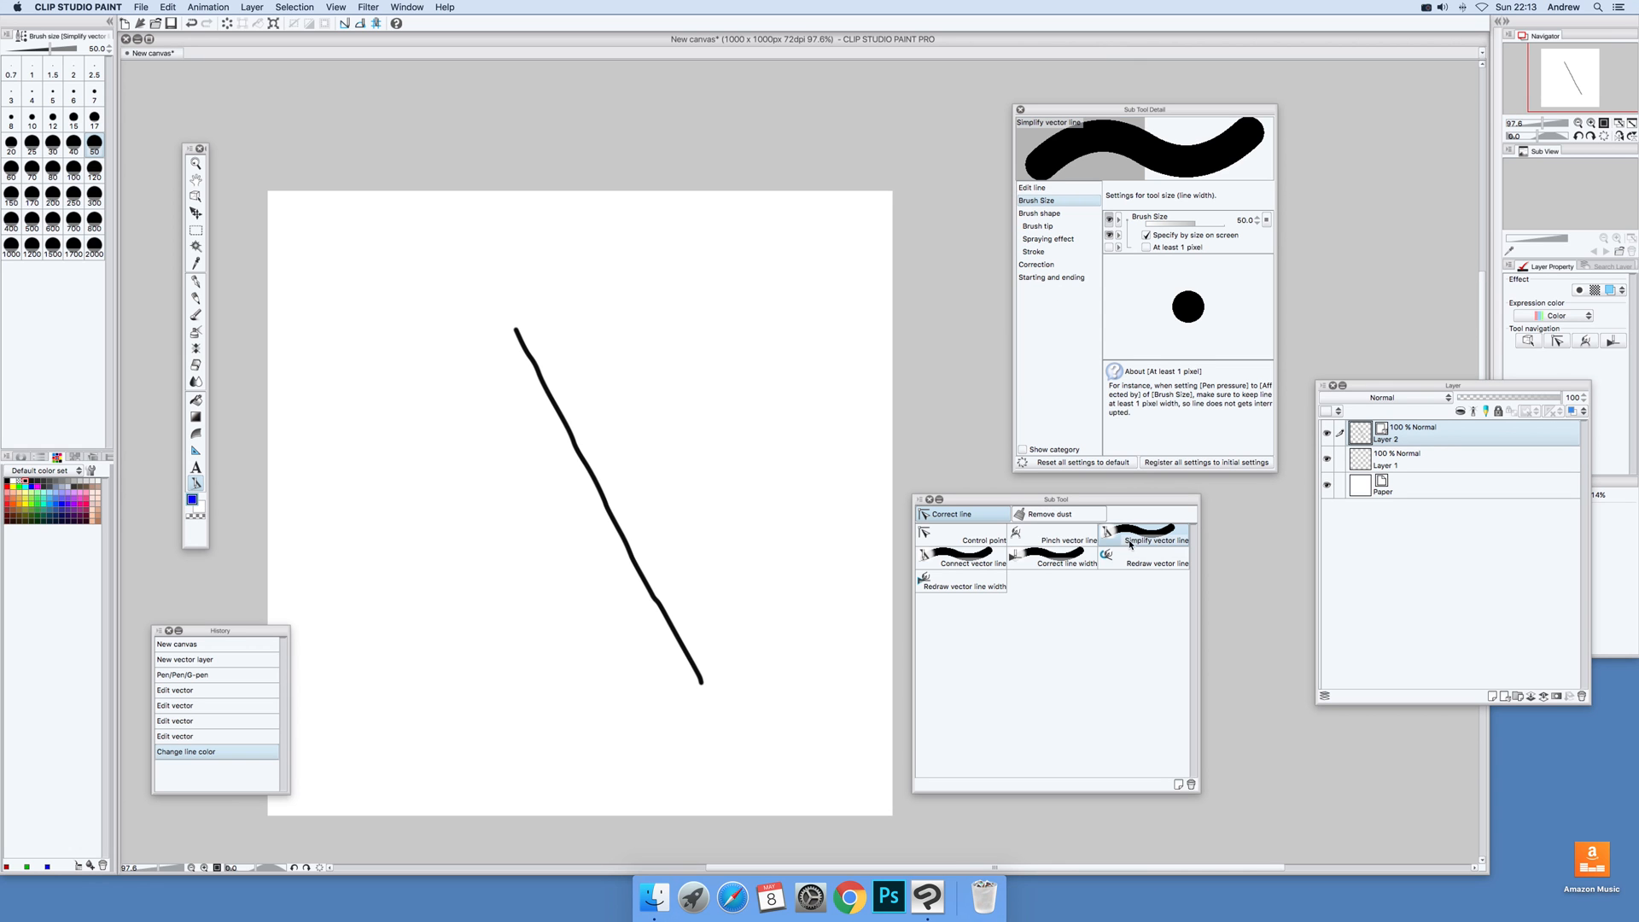
{"action": "left_click", "coordinate": [1032, 200]}
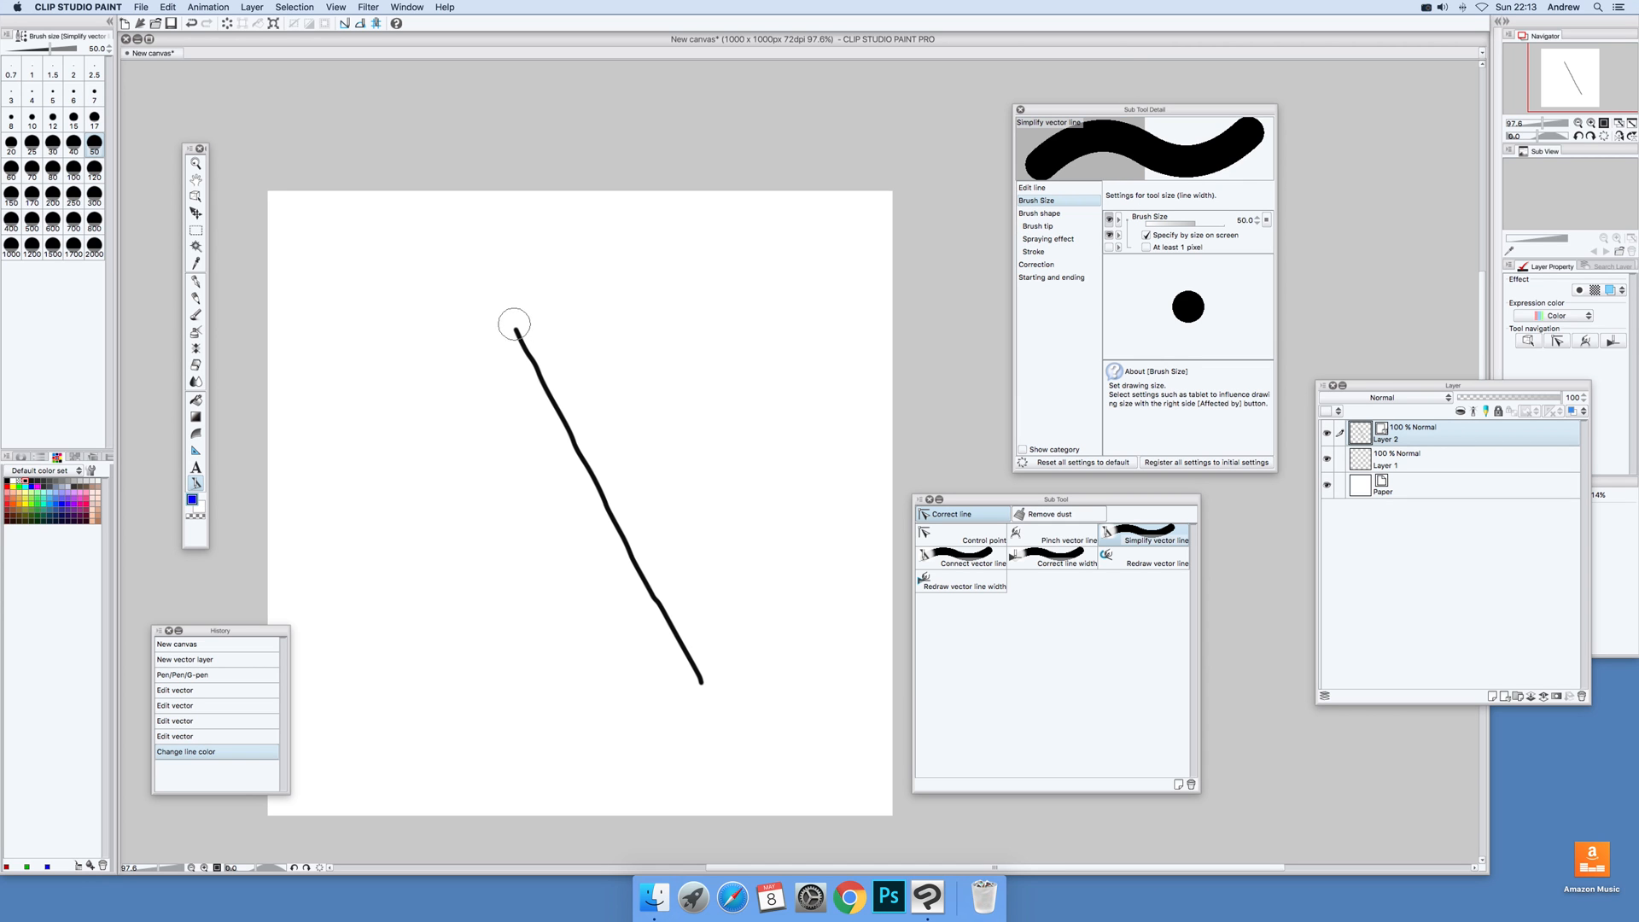
{"action": "left_click_drag", "start_coordinate": [514, 326], "coordinate": [584, 461]}
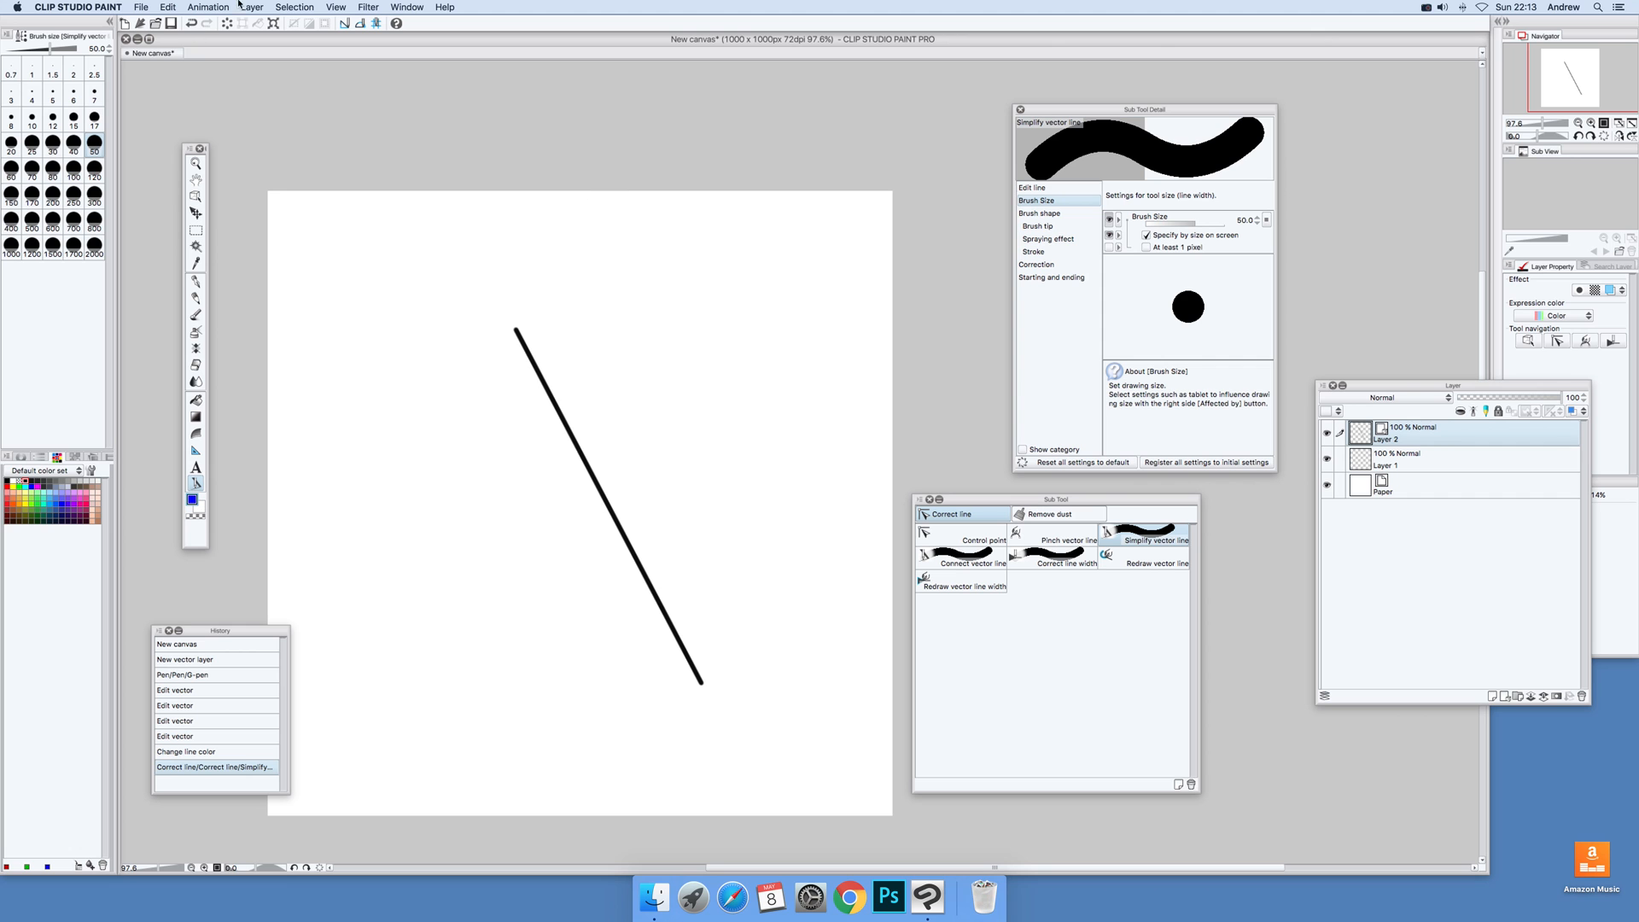
{"action": "mouse_move", "coordinate": [29, 18]}
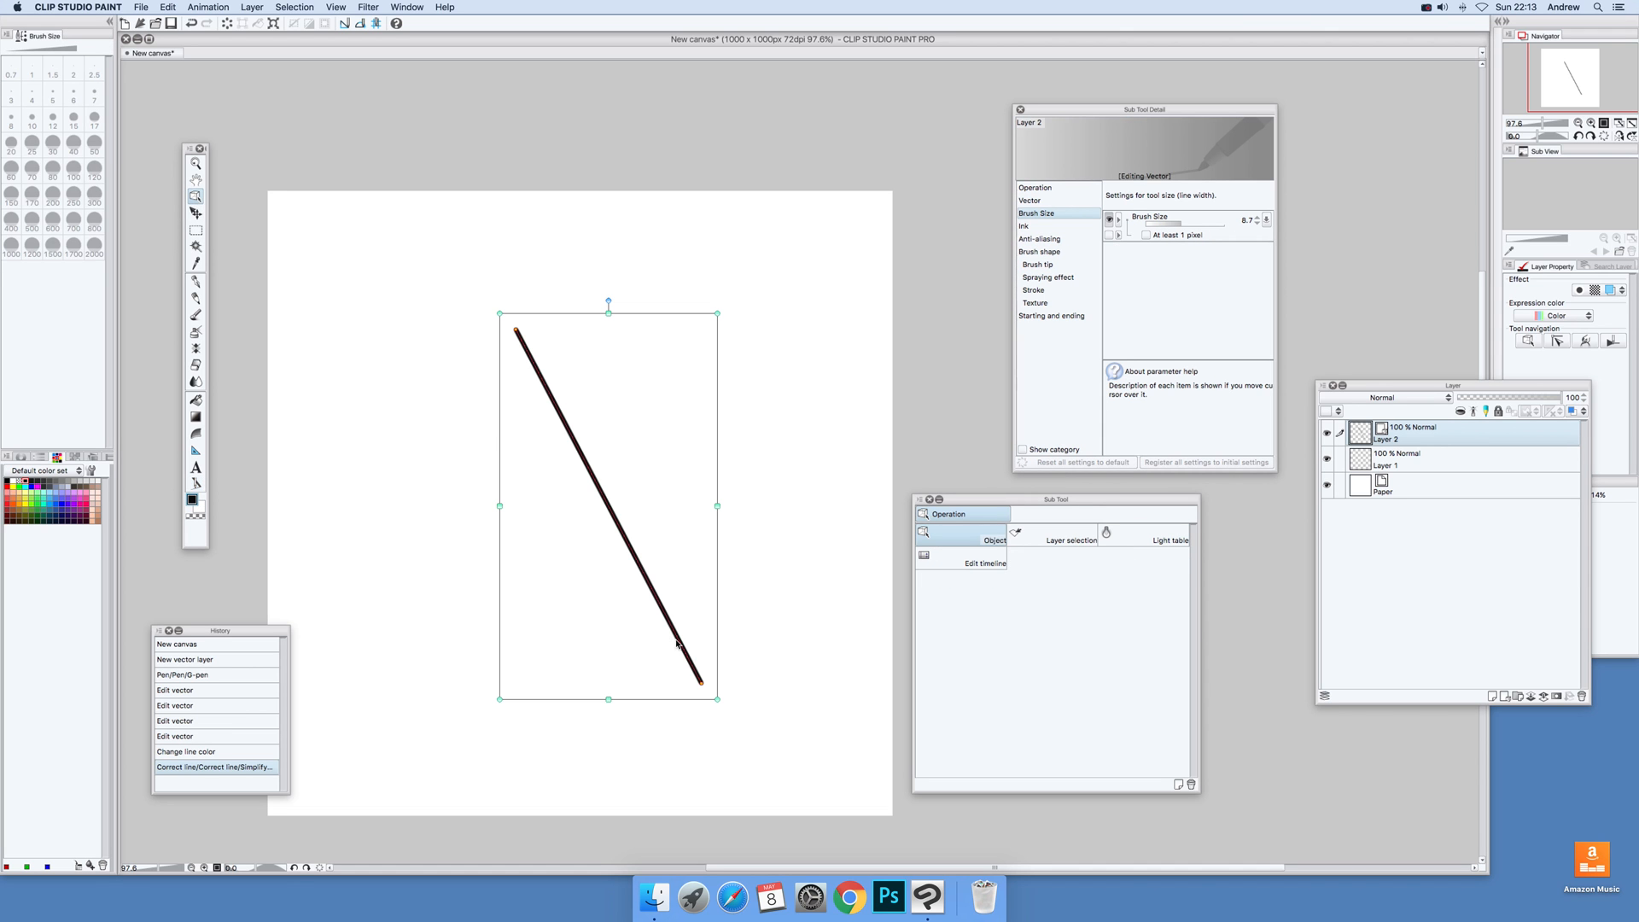
{"action": "mouse_move", "coordinate": [590, 446]}
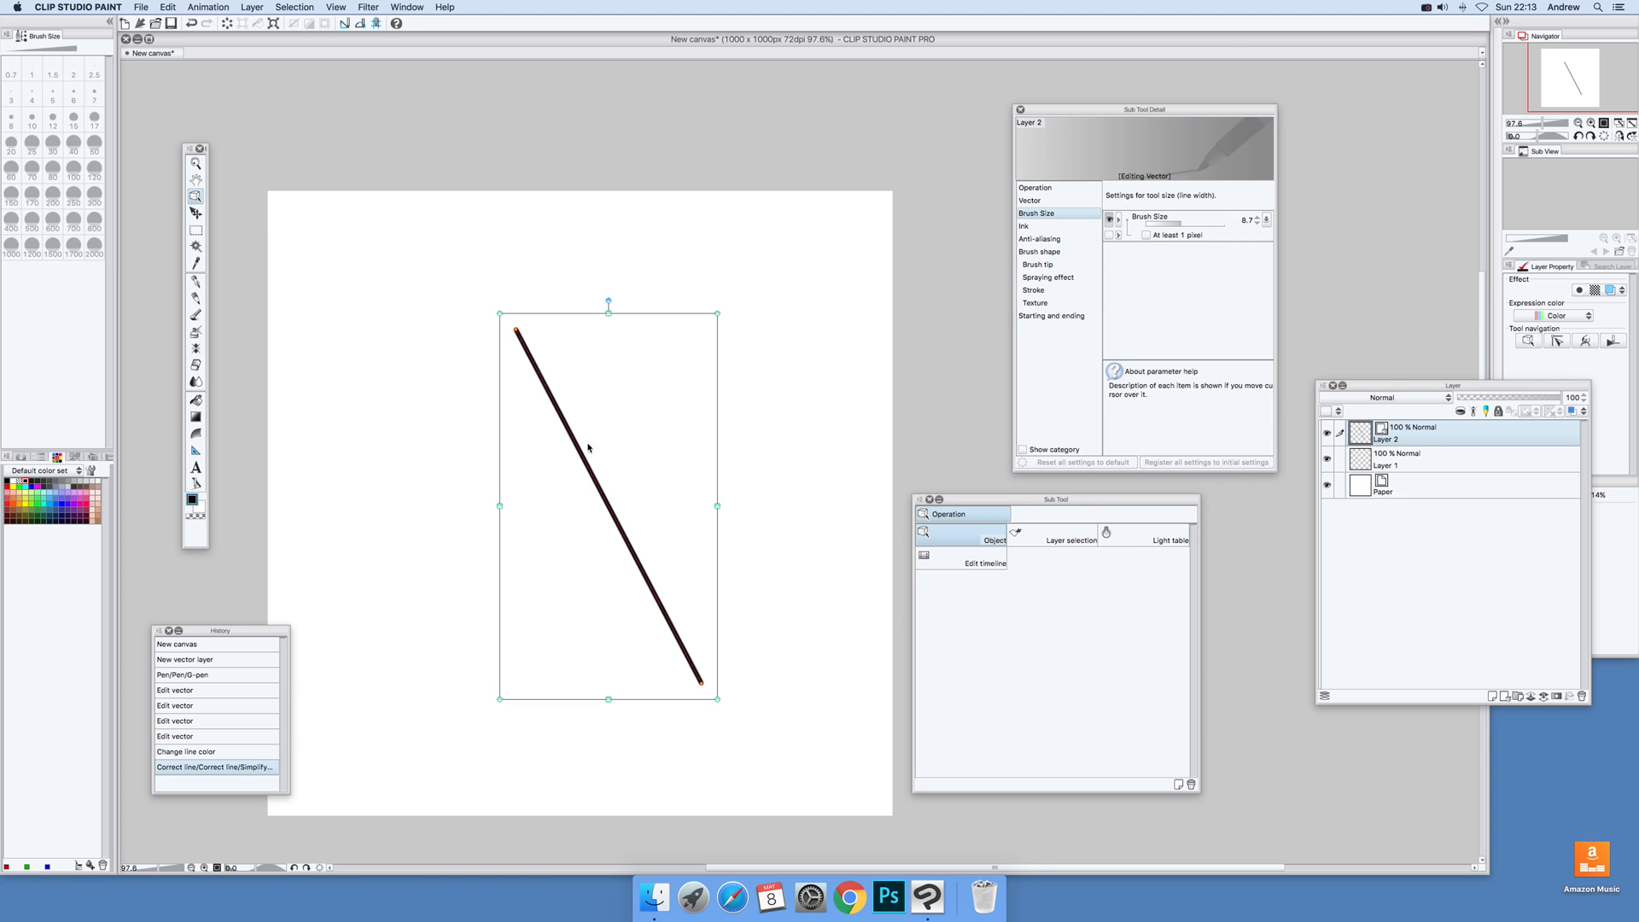
{"action": "mouse_move", "coordinate": [671, 598]}
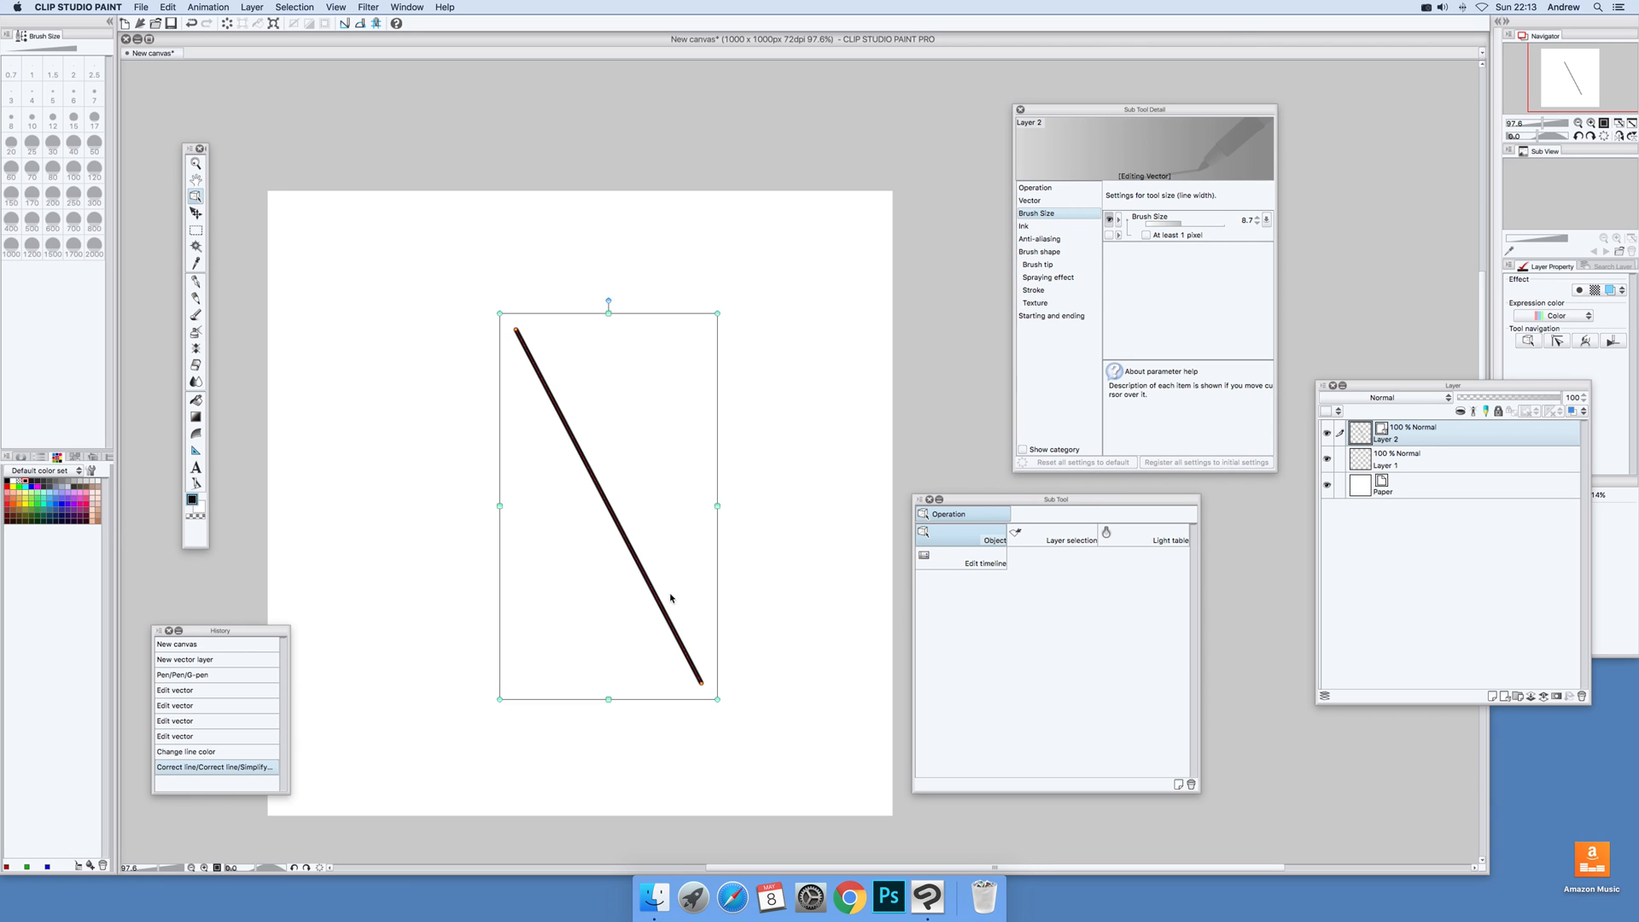
{"action": "mouse_move", "coordinate": [528, 209]}
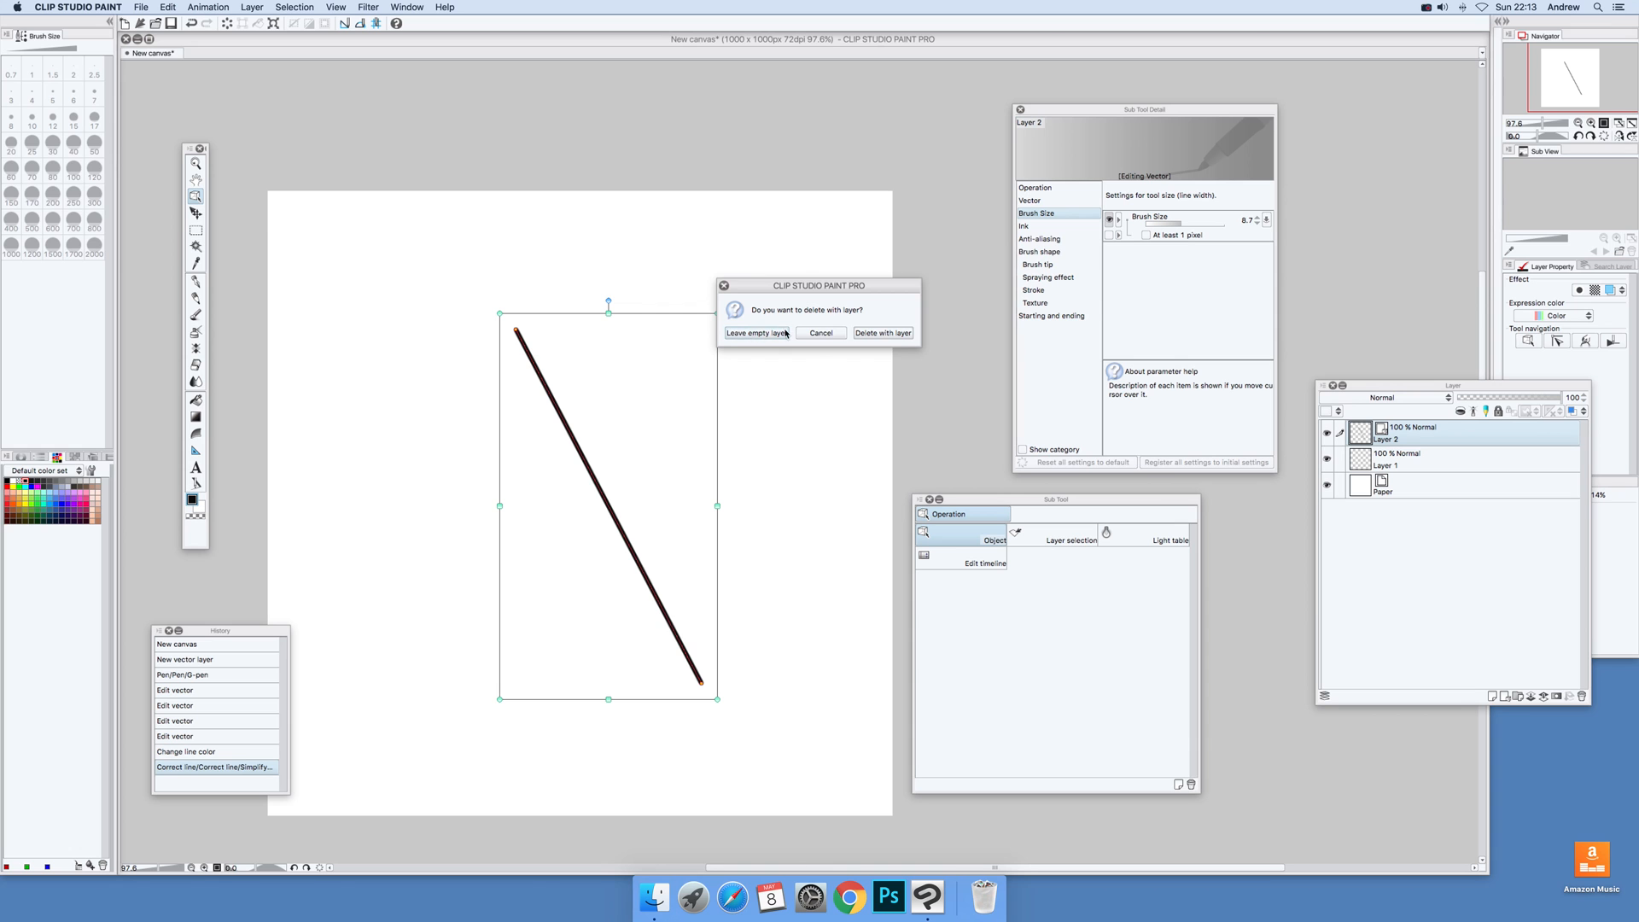
{"action": "mouse_move", "coordinate": [899, 339]}
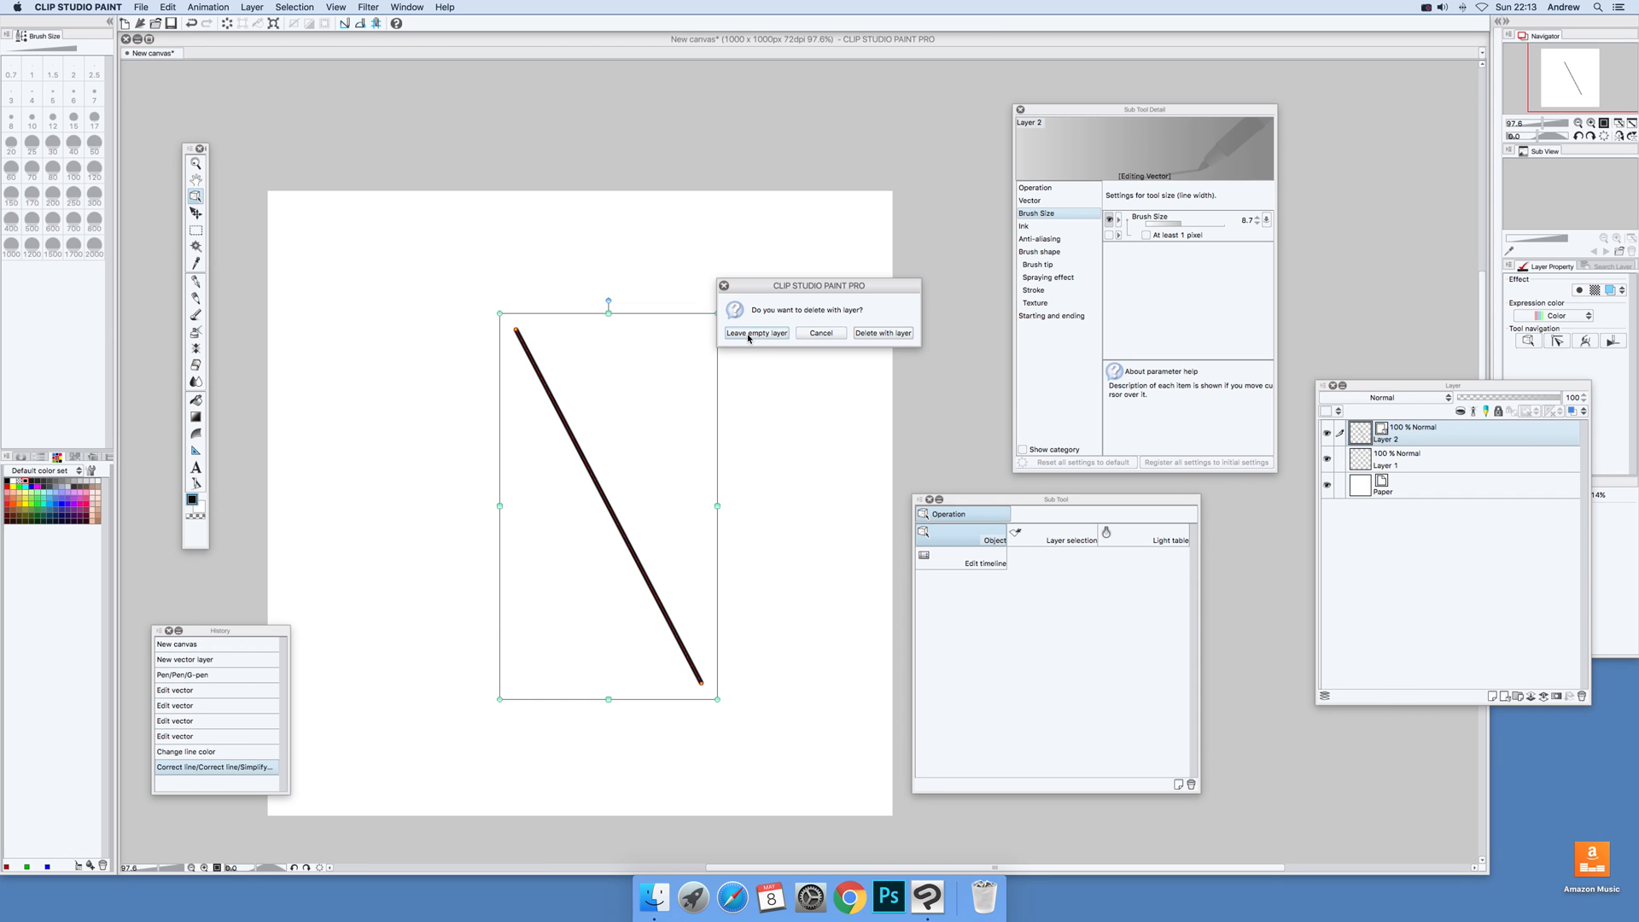
Delete the diagonal line, choosing Leave empty layer to keep Layer 2
{"action": "left_click", "coordinate": [755, 333]}
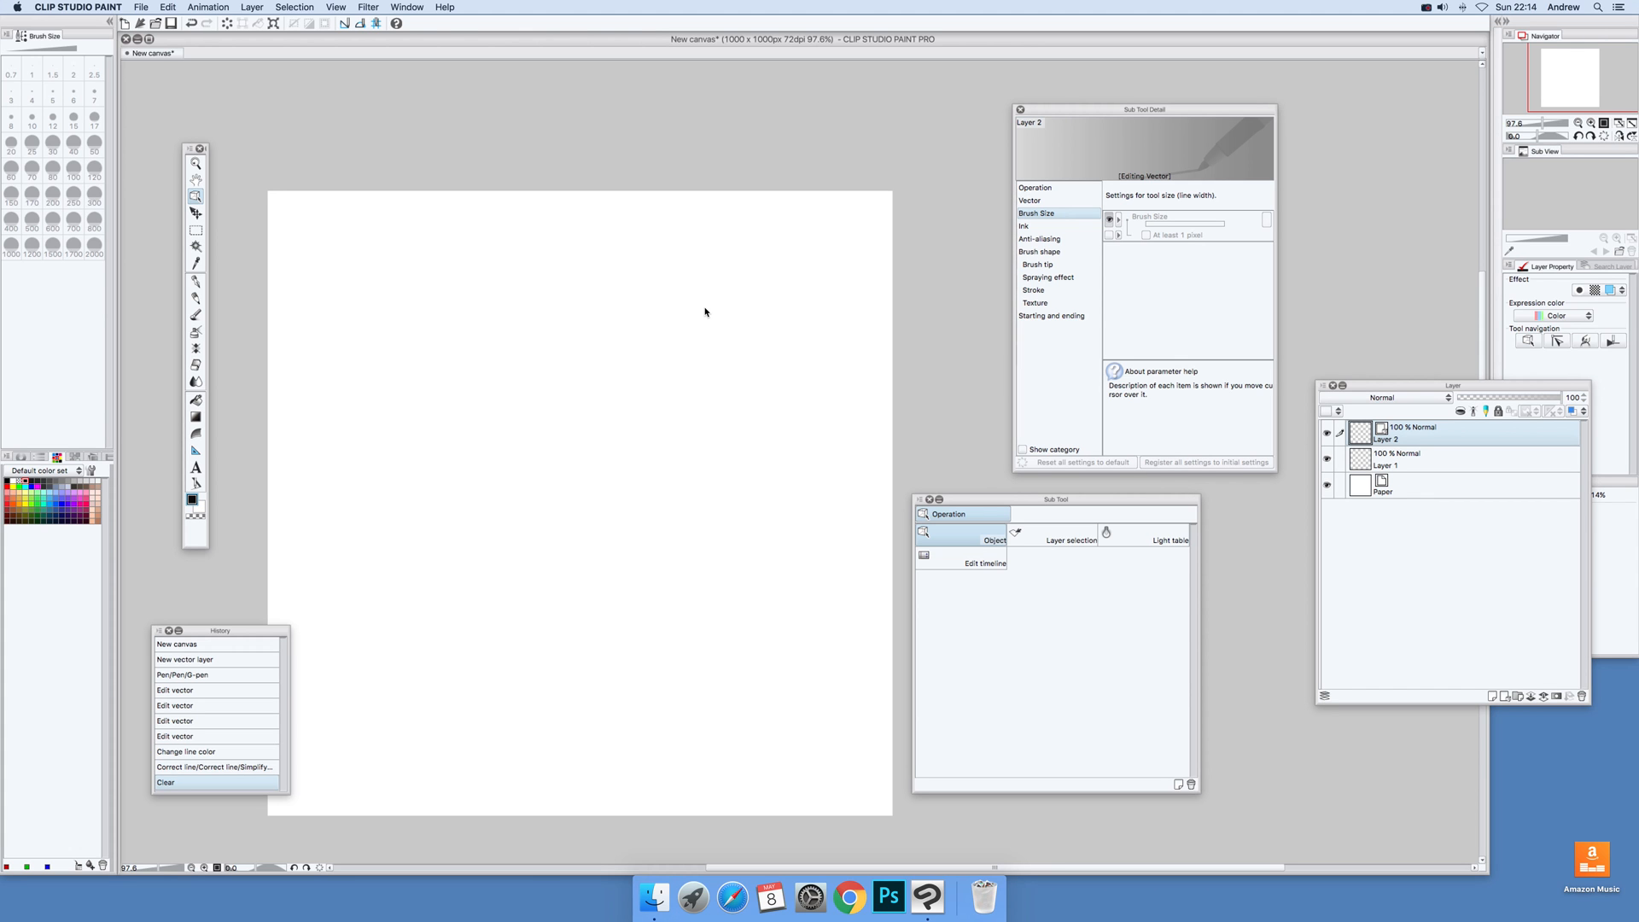
{"action": "mouse_move", "coordinate": [260, 291]}
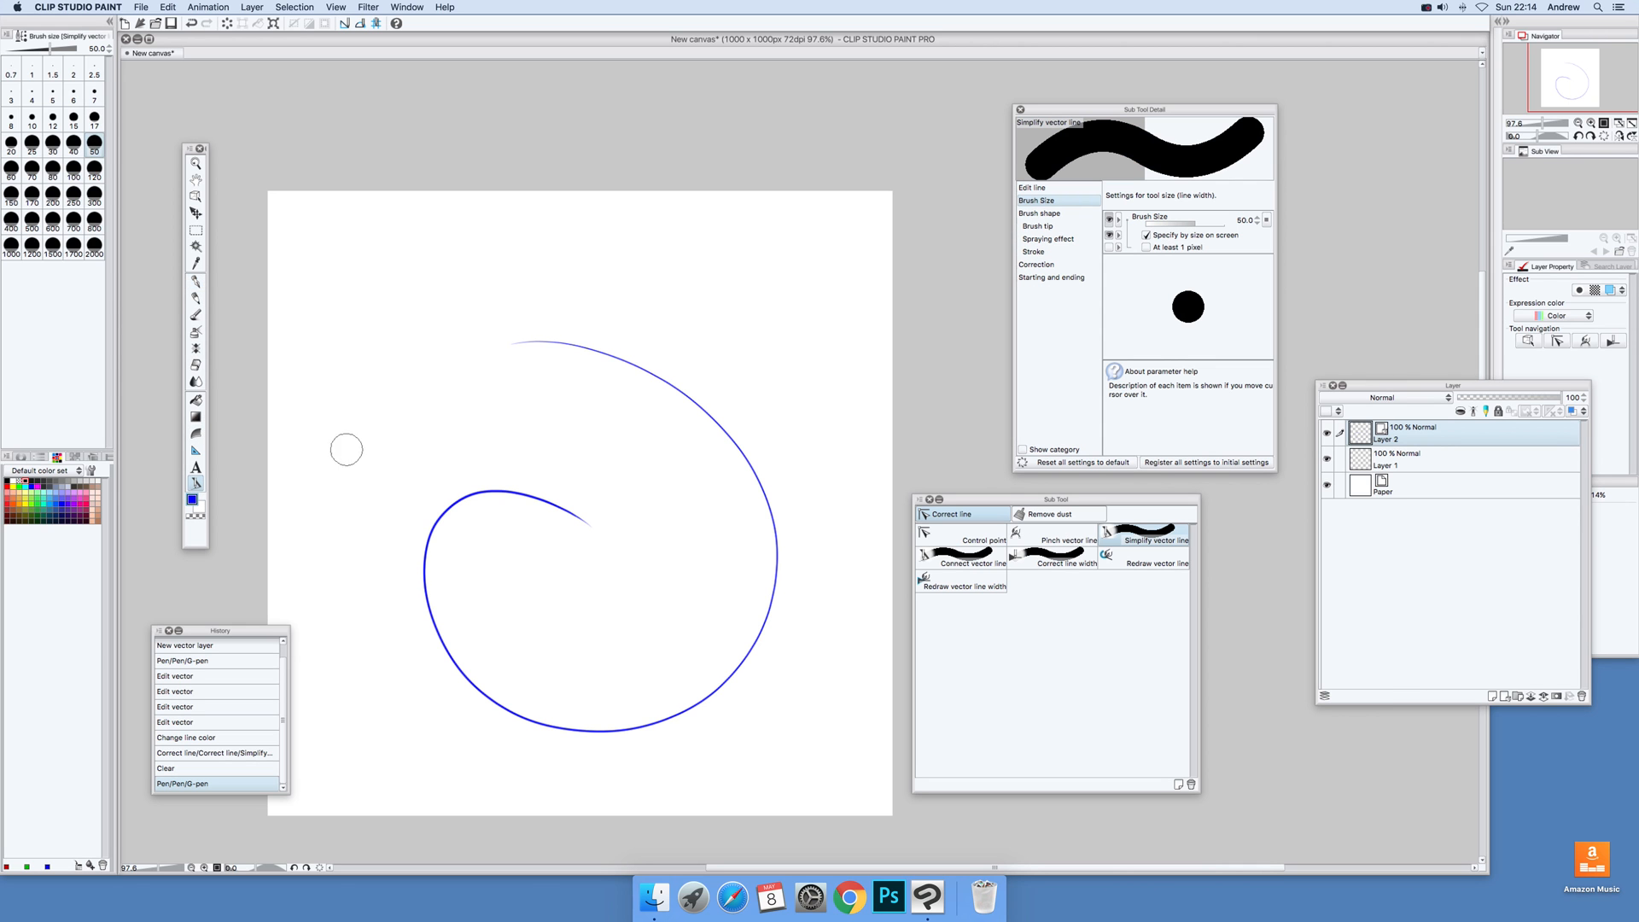
{"action": "mouse_move", "coordinate": [271, 223]}
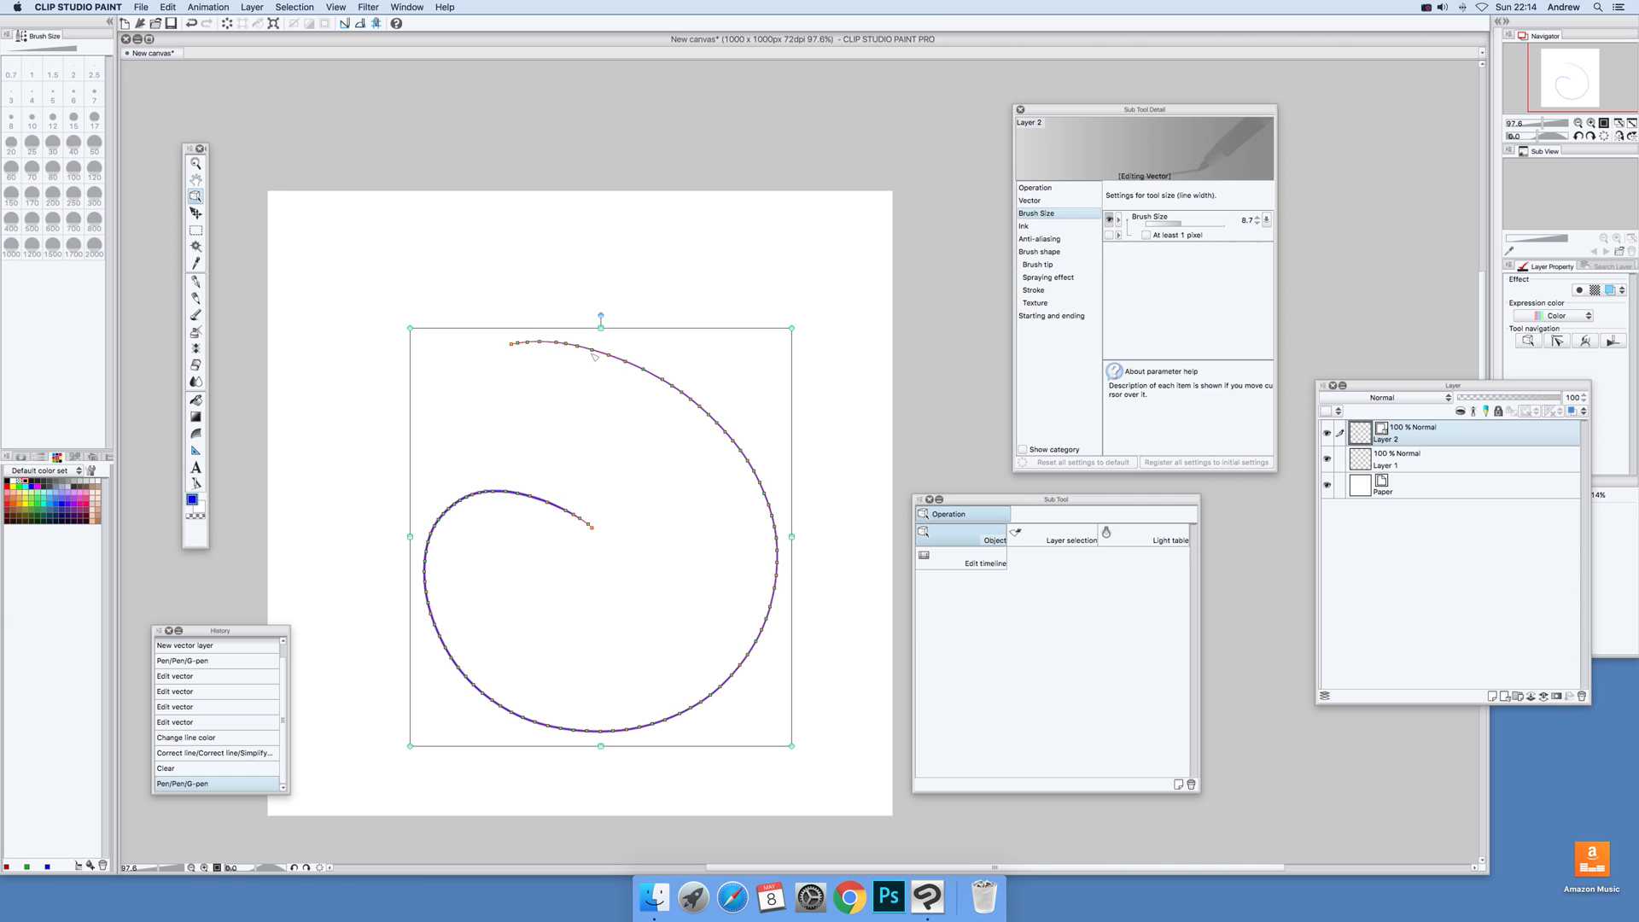
{"action": "mouse_move", "coordinate": [75, 371]}
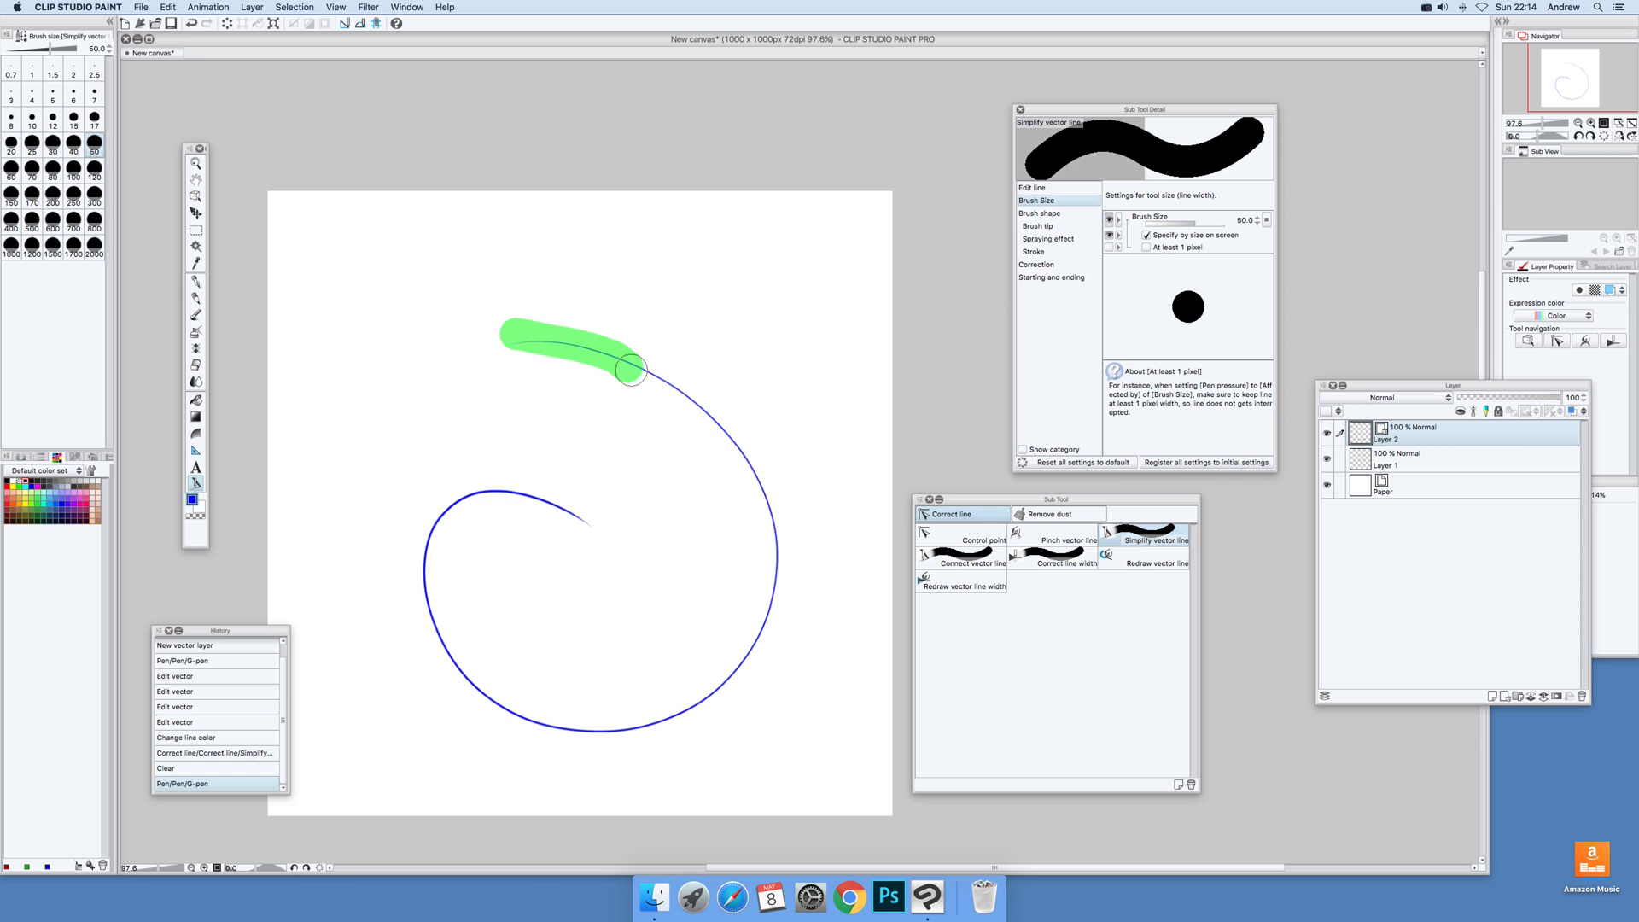
Simplify the upper and lower spiral, then select the curve to inspect control points
{"action": "left_click_drag", "start_coordinate": [628, 371], "coordinate": [768, 627]}
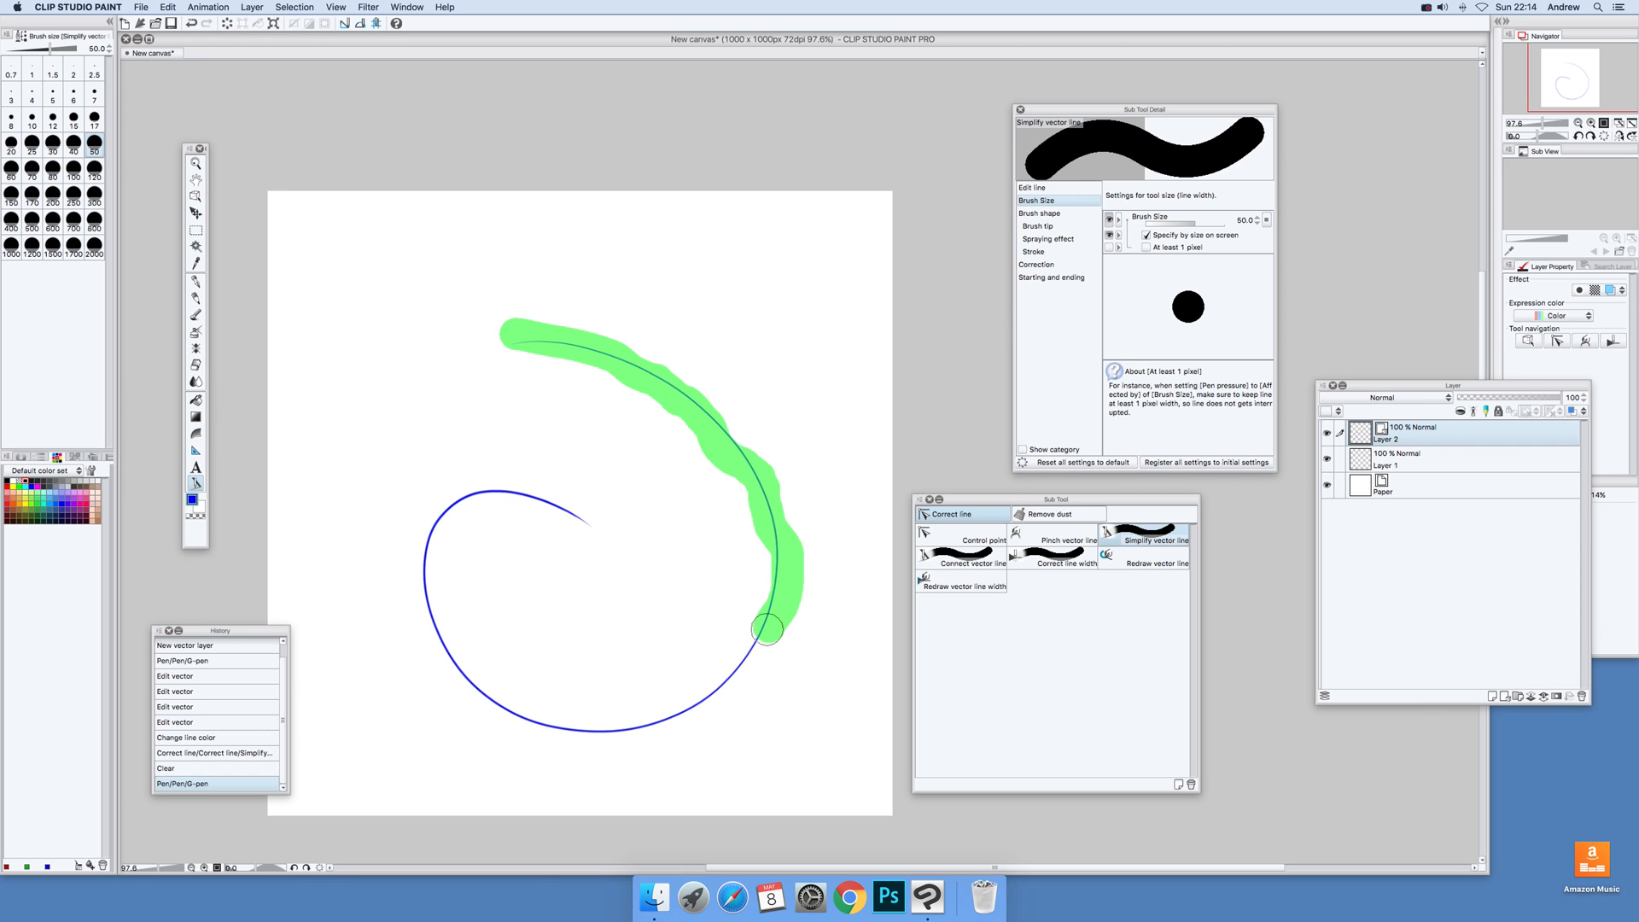
{"action": "left_click_drag", "start_coordinate": [769, 629], "coordinate": [605, 722]}
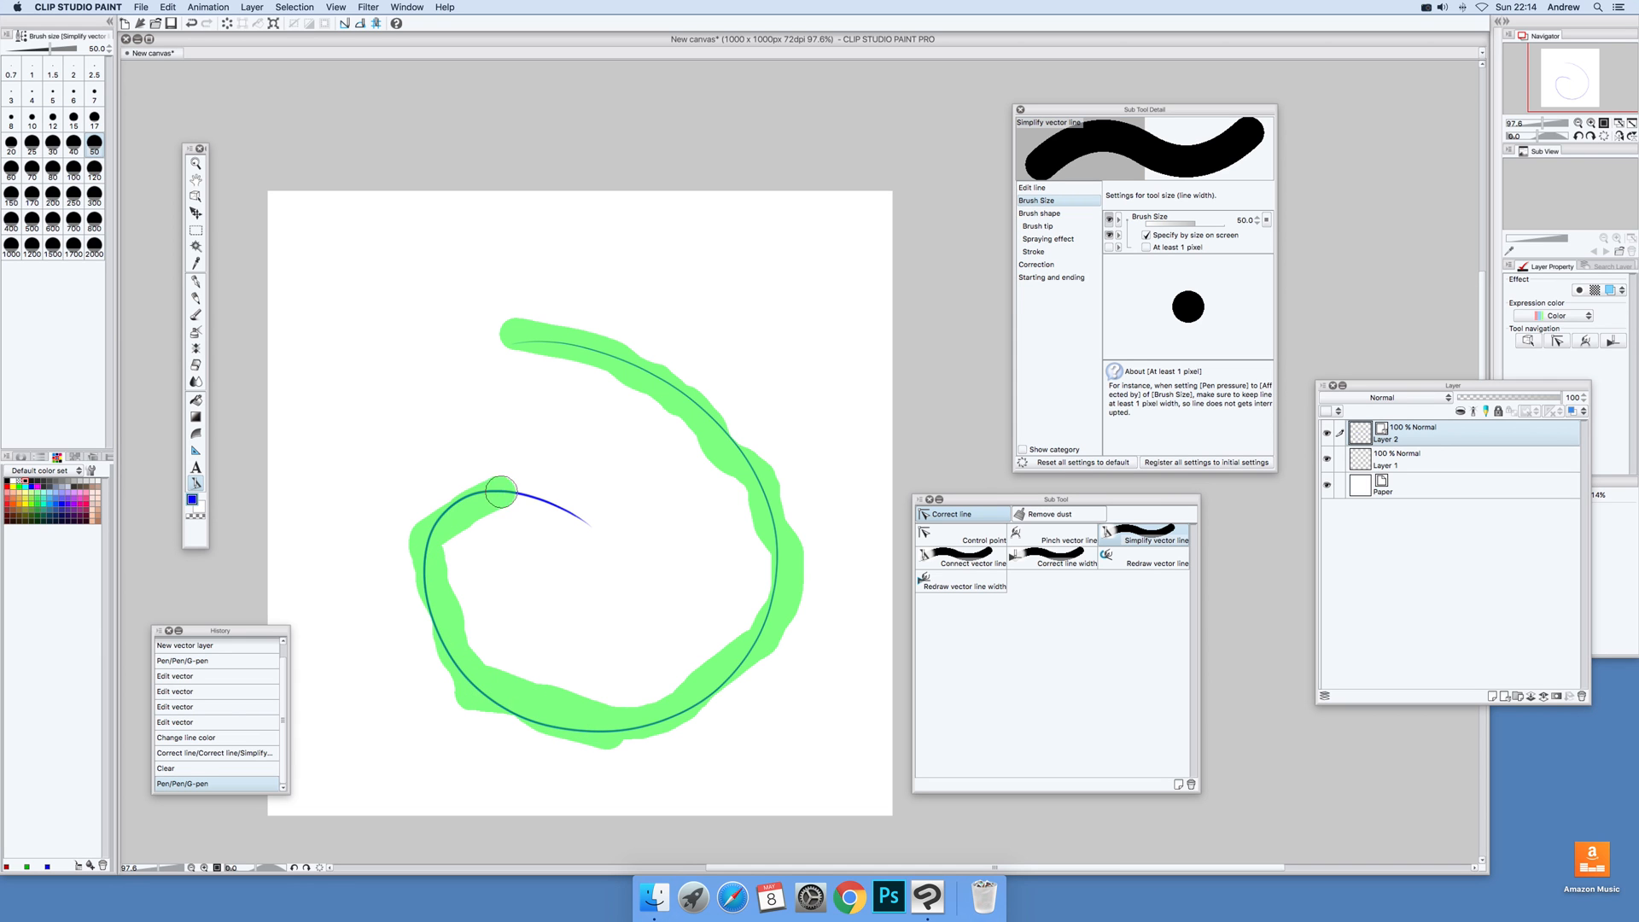
{"action": "left_click", "coordinate": [1149, 539]}
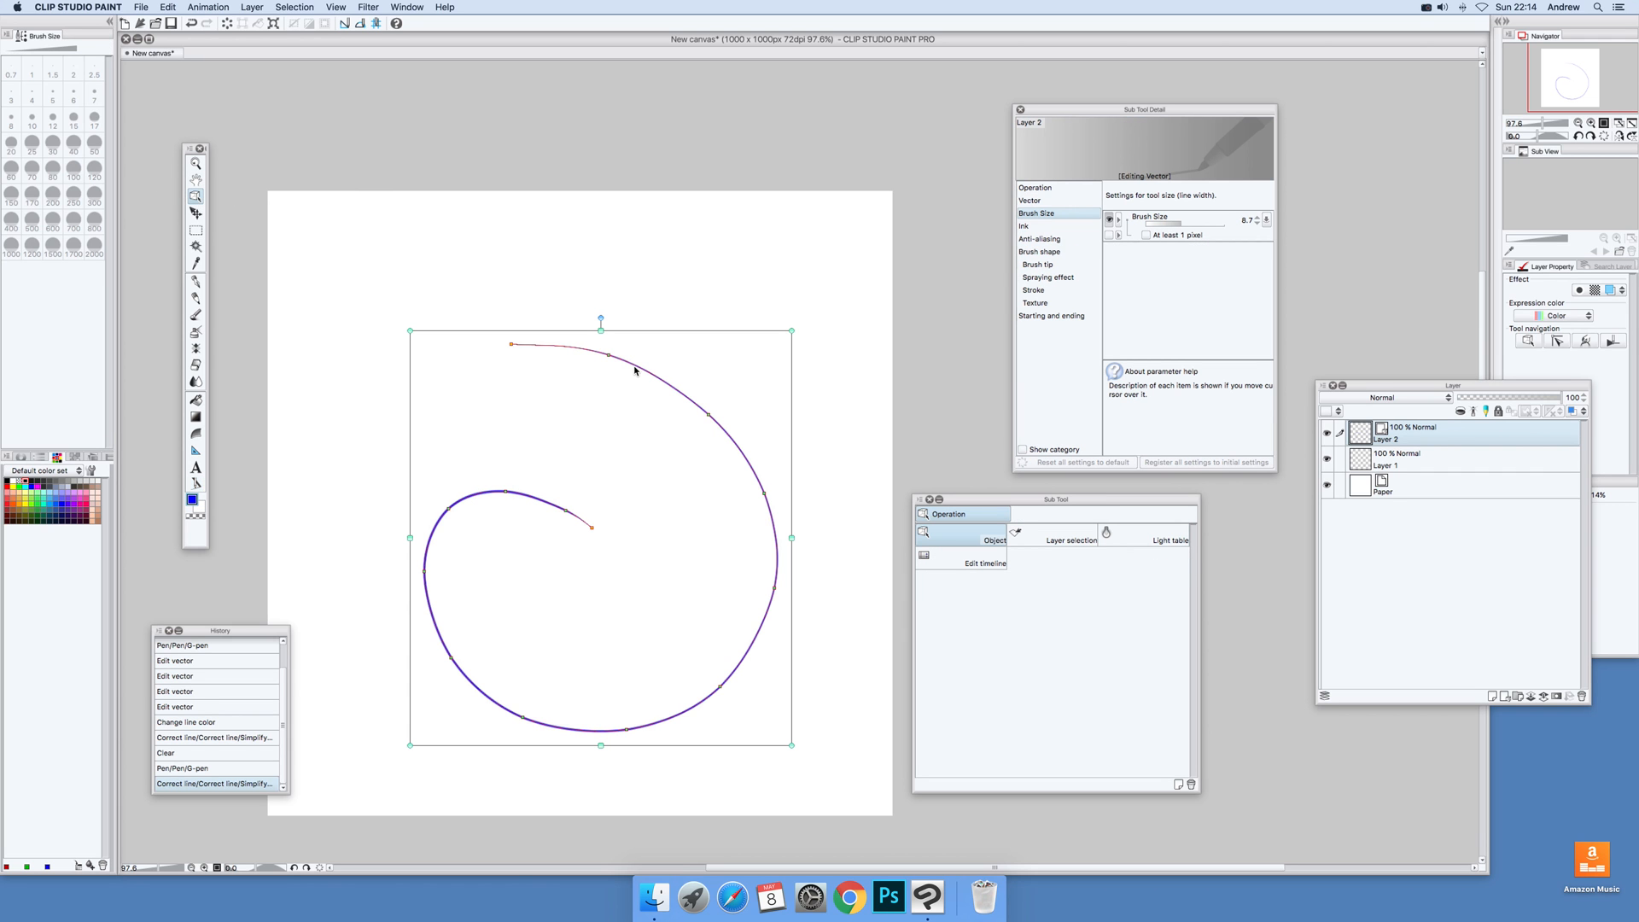
{"action": "mouse_move", "coordinate": [536, 757]}
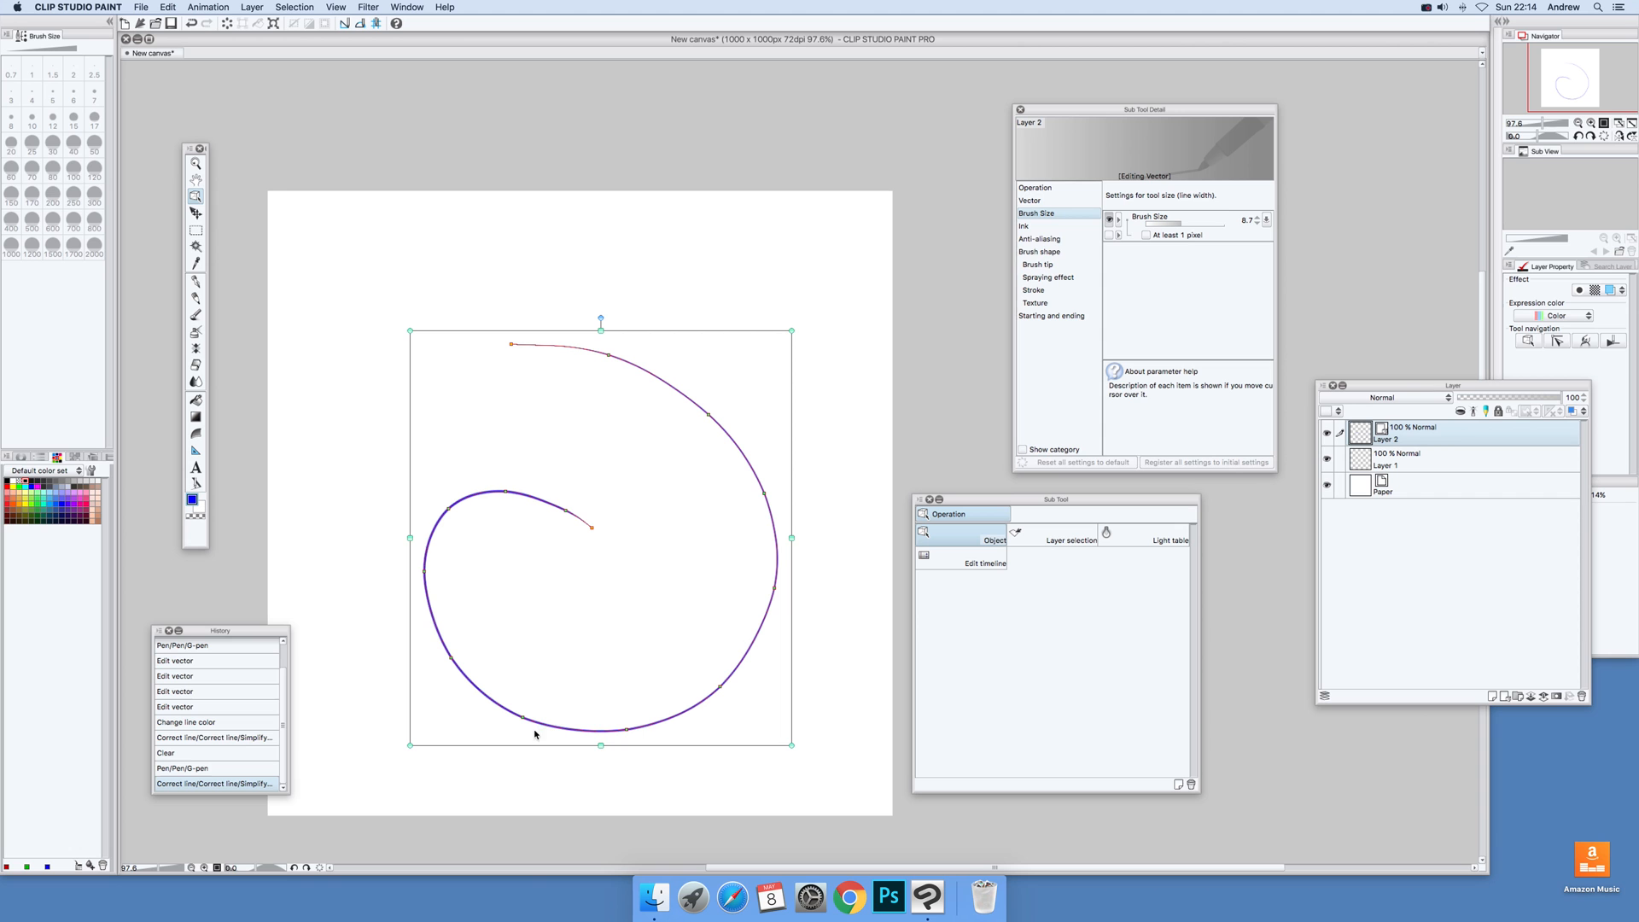
{"action": "mouse_move", "coordinate": [1065, 114]}
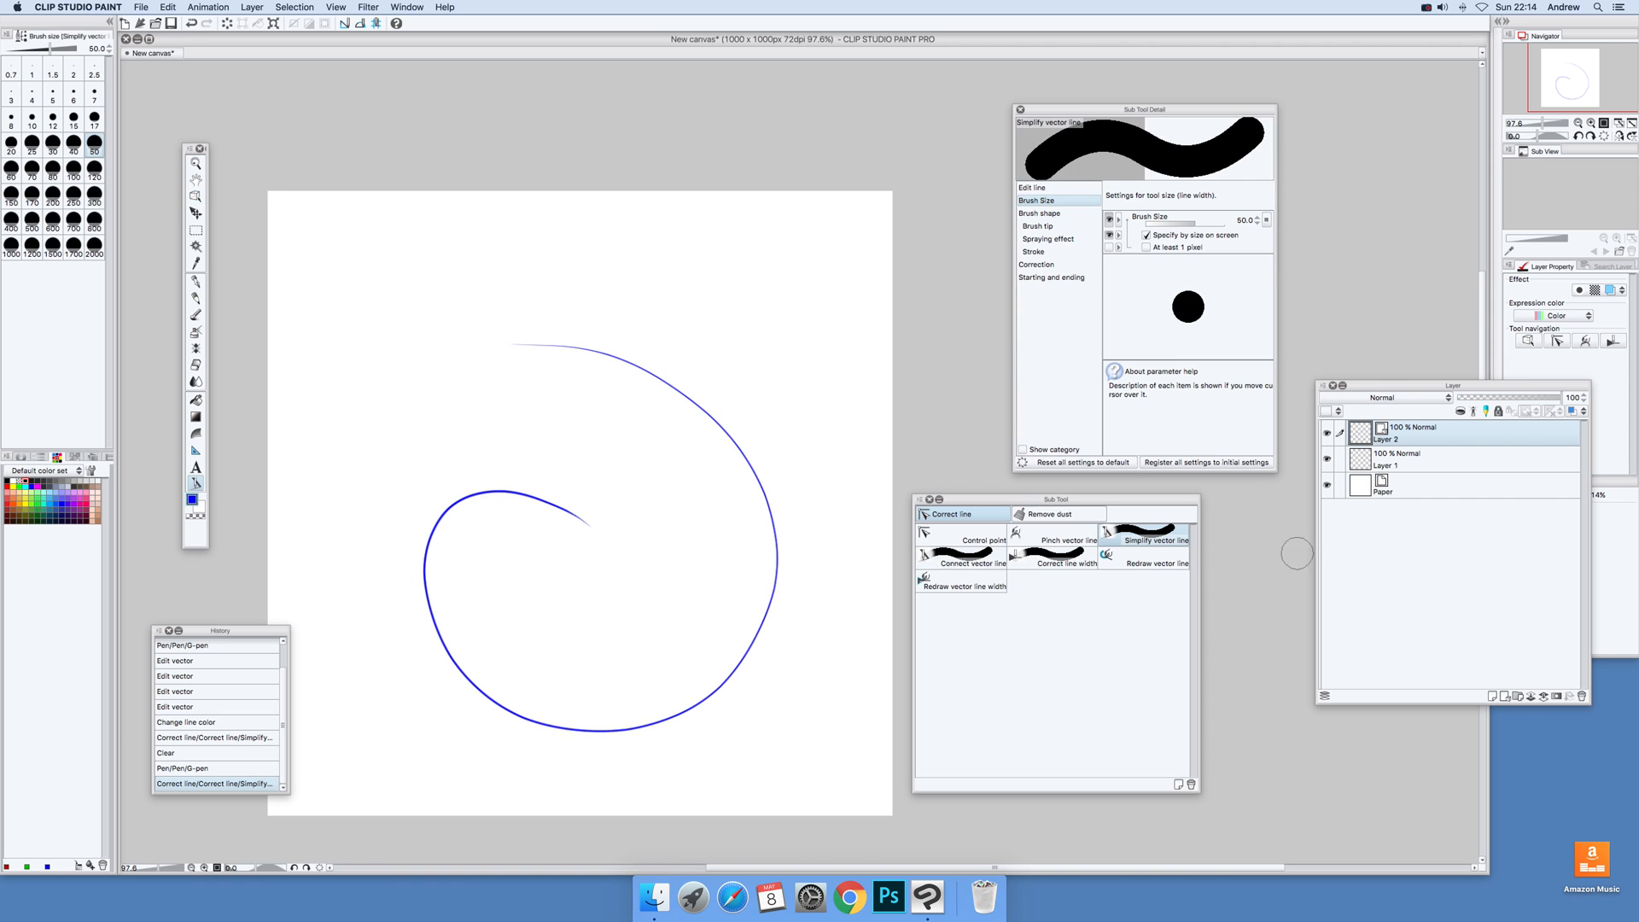
{"action": "mouse_move", "coordinate": [1141, 563]}
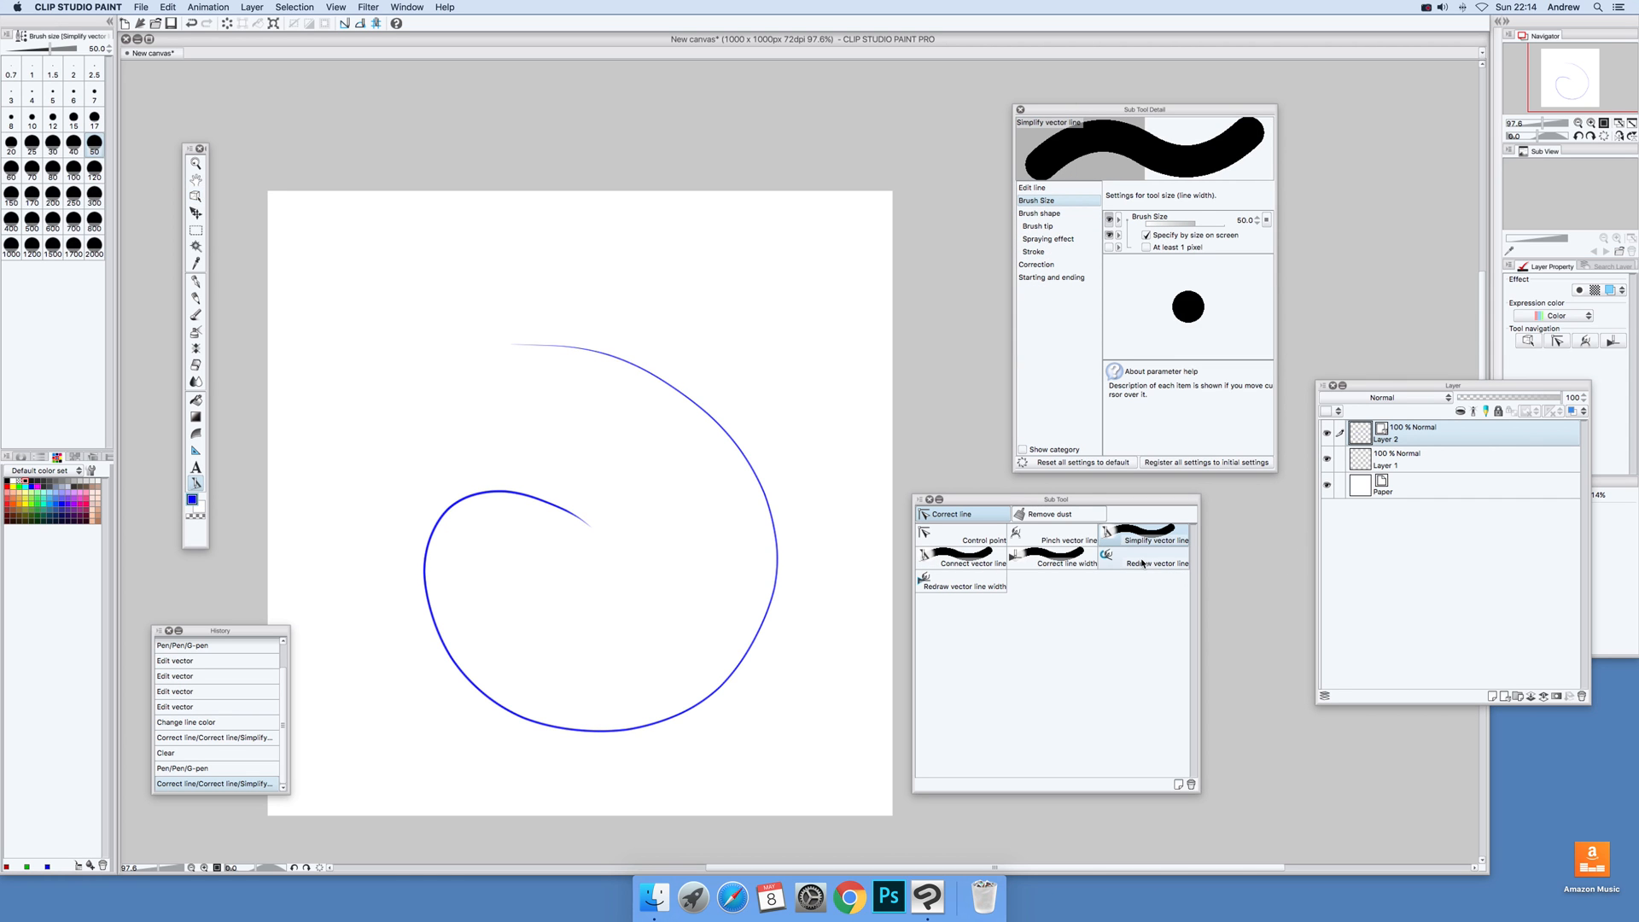
Redraw several spiral sections into angular paths using Redraw vector line with both ends fixed
{"action": "left_click", "coordinate": [1153, 562]}
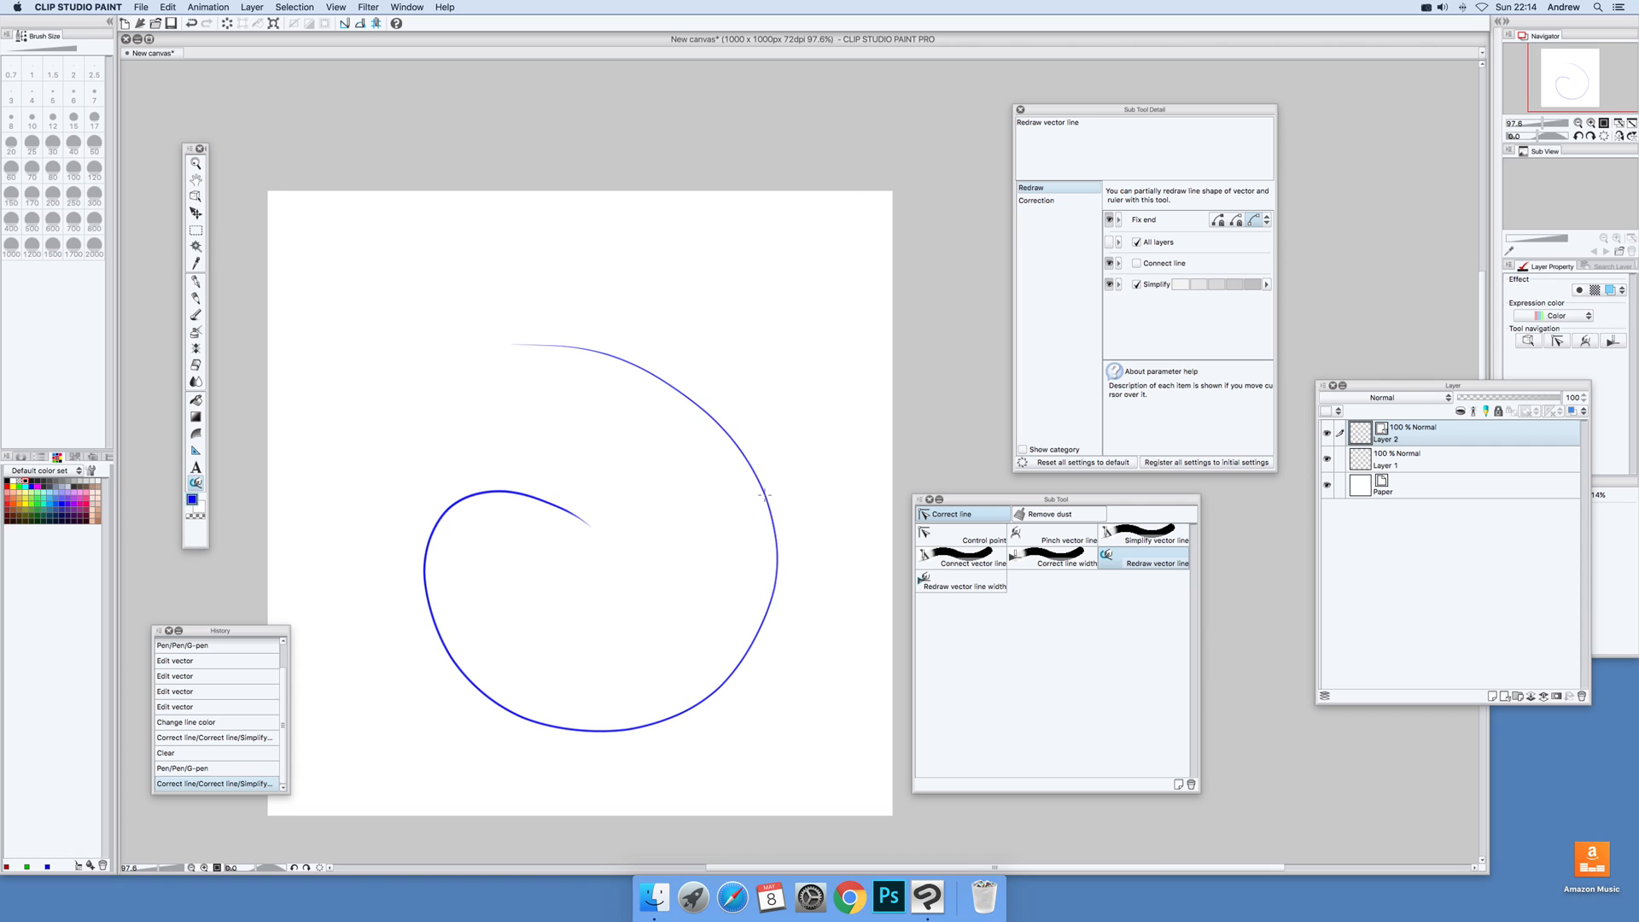
{"action": "left_click_drag", "start_coordinate": [763, 495], "coordinate": [837, 591]}
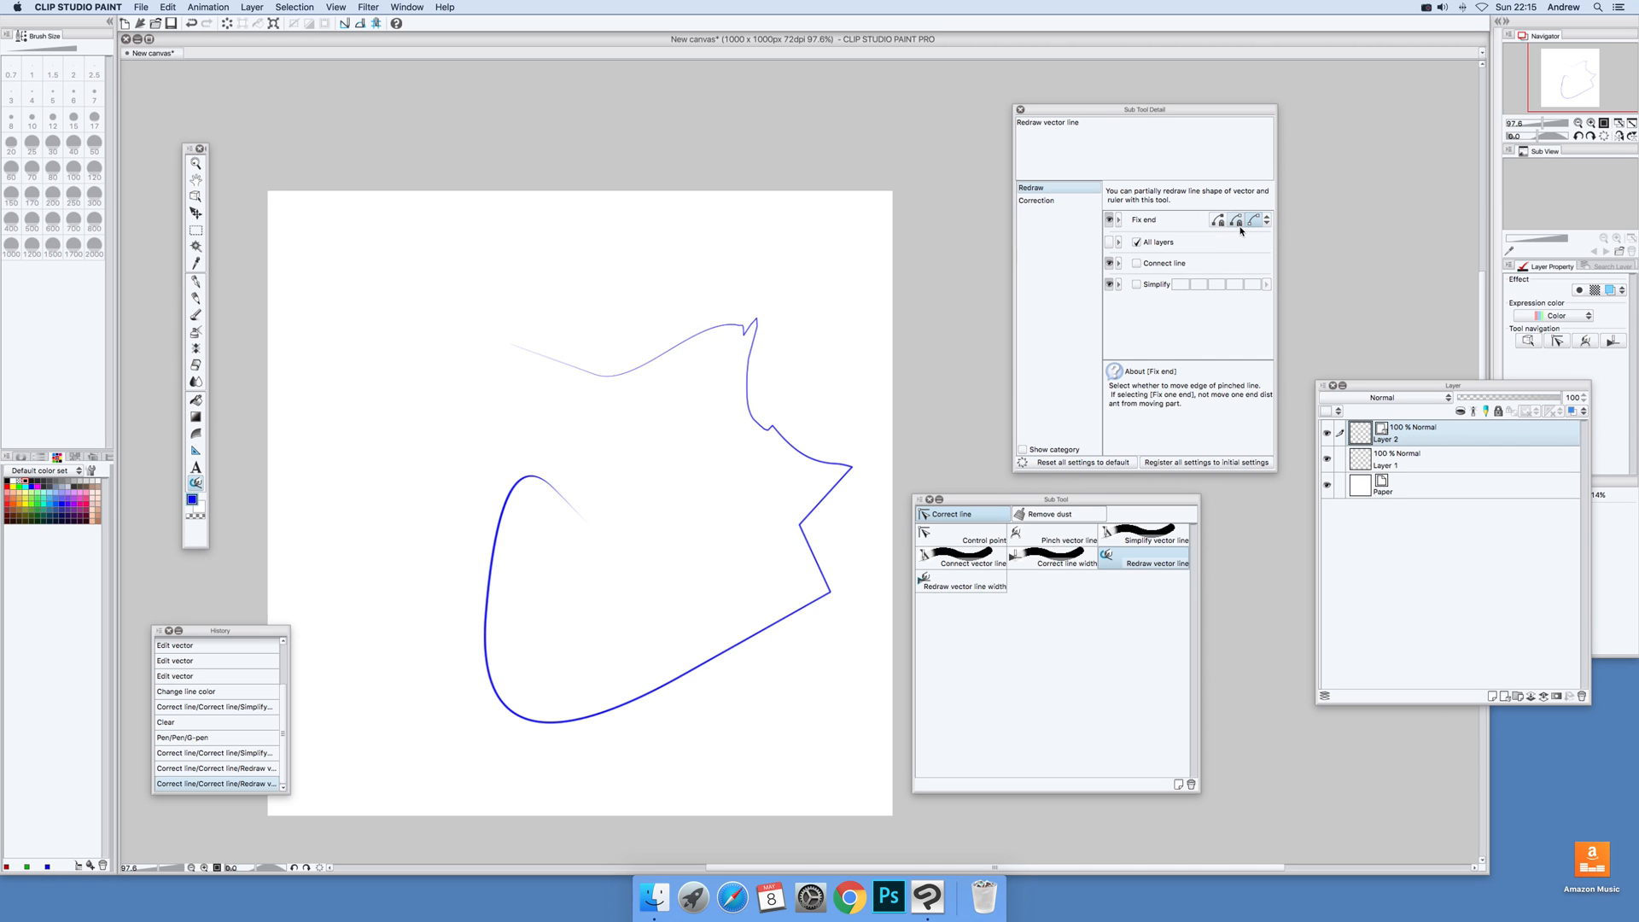
{"action": "mouse_move", "coordinate": [1255, 220]}
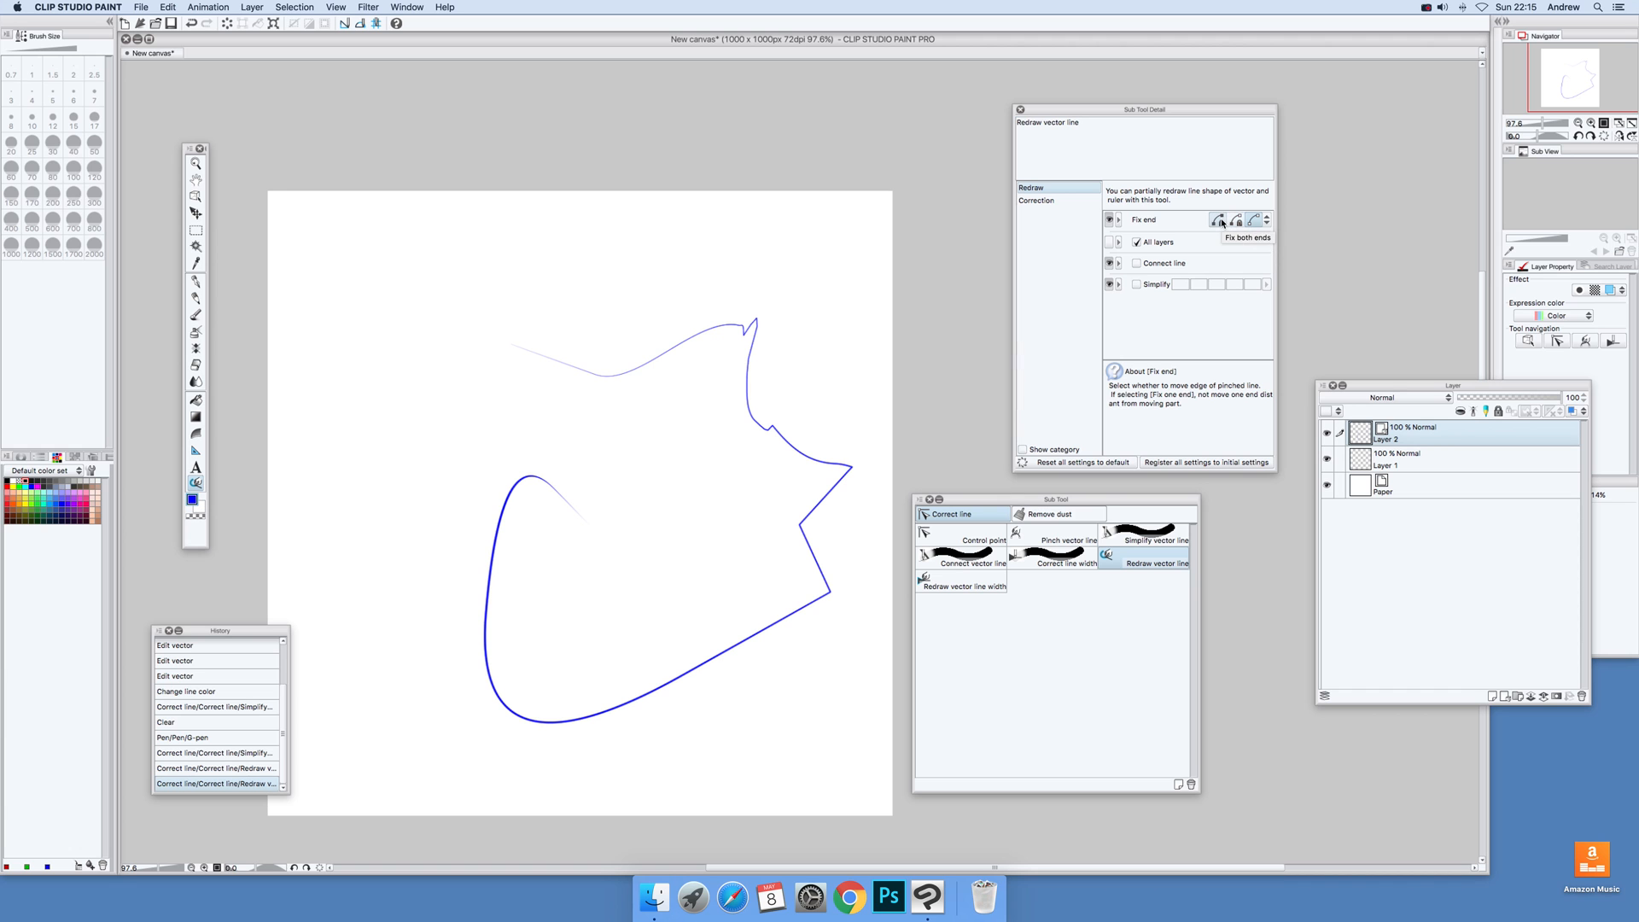
{"action": "left_click", "coordinate": [1219, 219]}
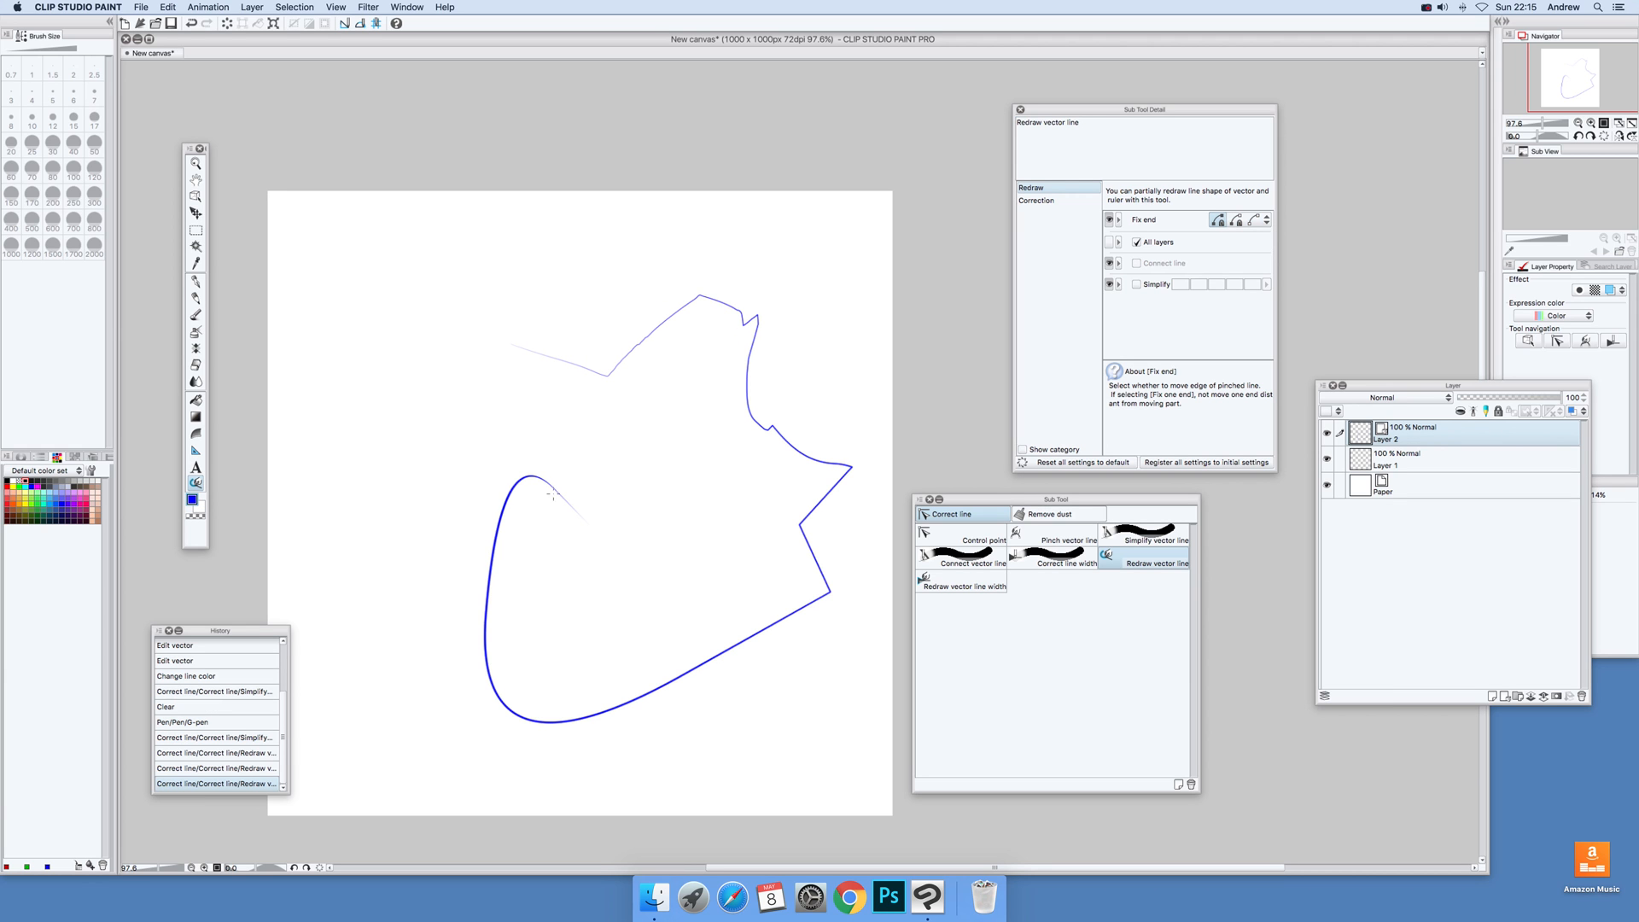
{"action": "left_click_drag", "start_coordinate": [544, 492], "coordinate": [672, 379]}
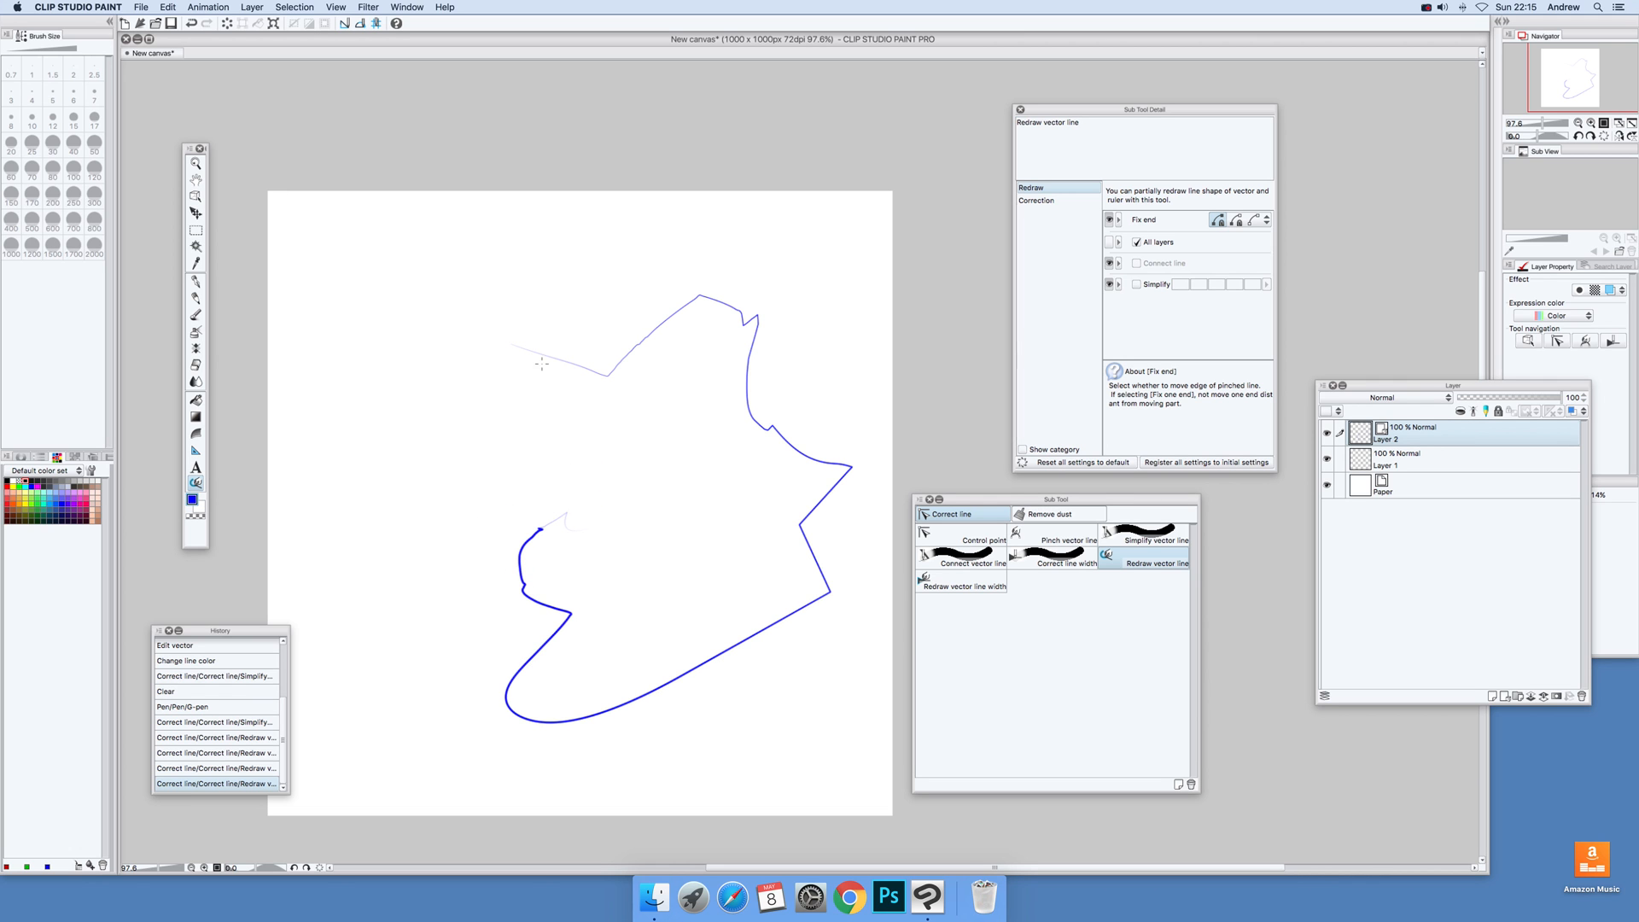
{"action": "left_click_drag", "start_coordinate": [543, 363], "coordinate": [610, 247]}
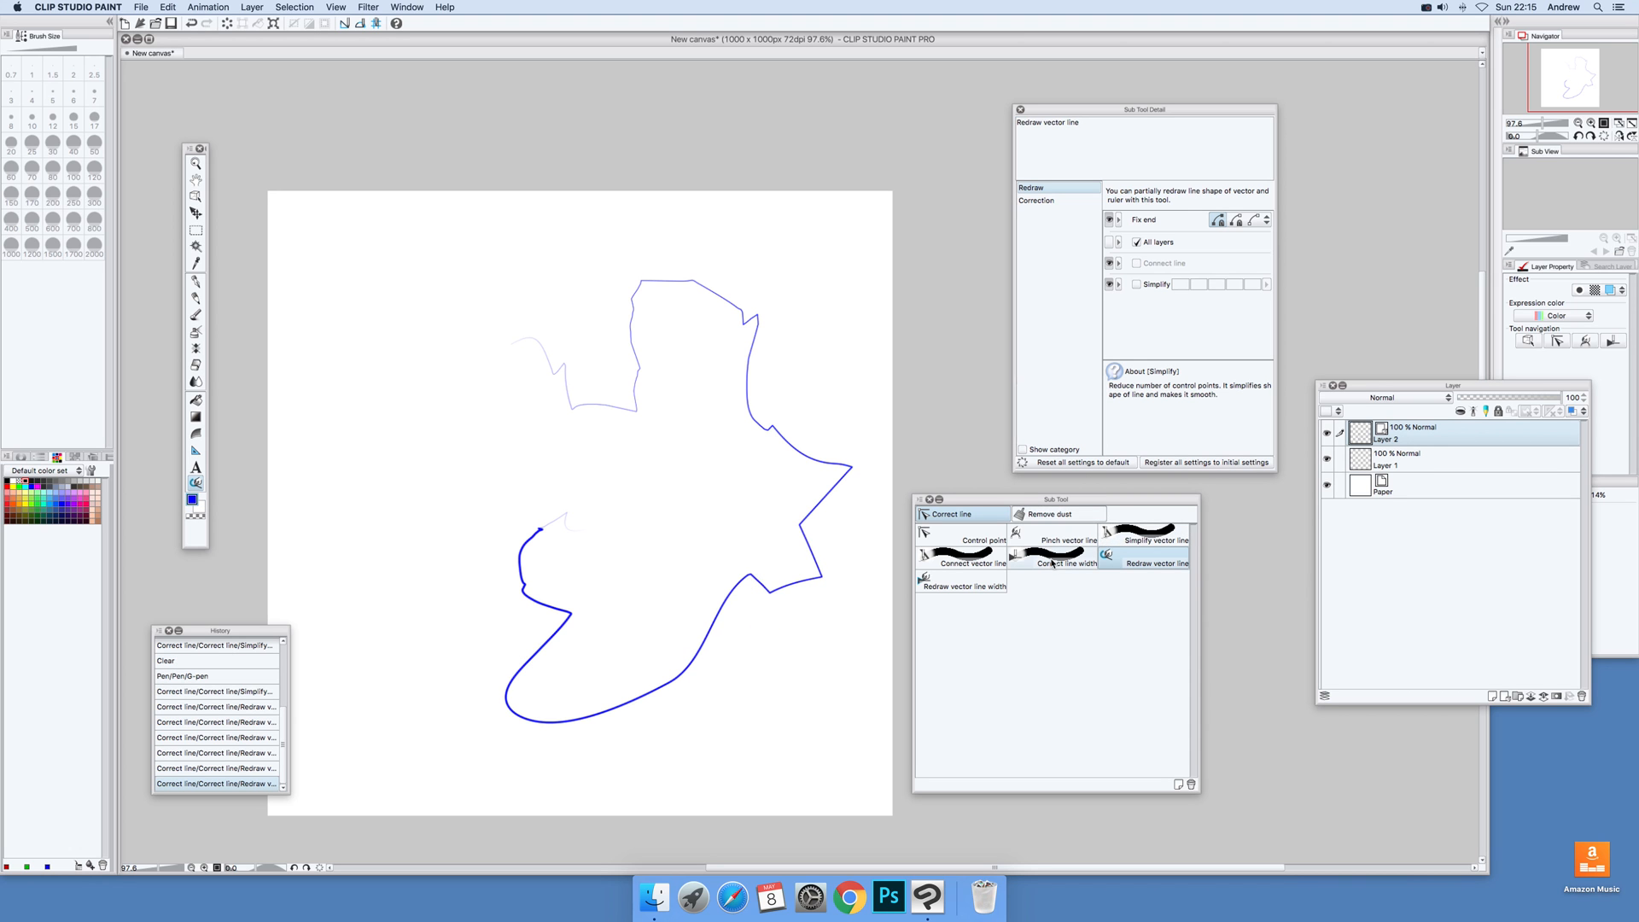
Thicken the lower stretches of the outline with Correct line width in Thicken mode
{"action": "left_click", "coordinate": [1053, 563]}
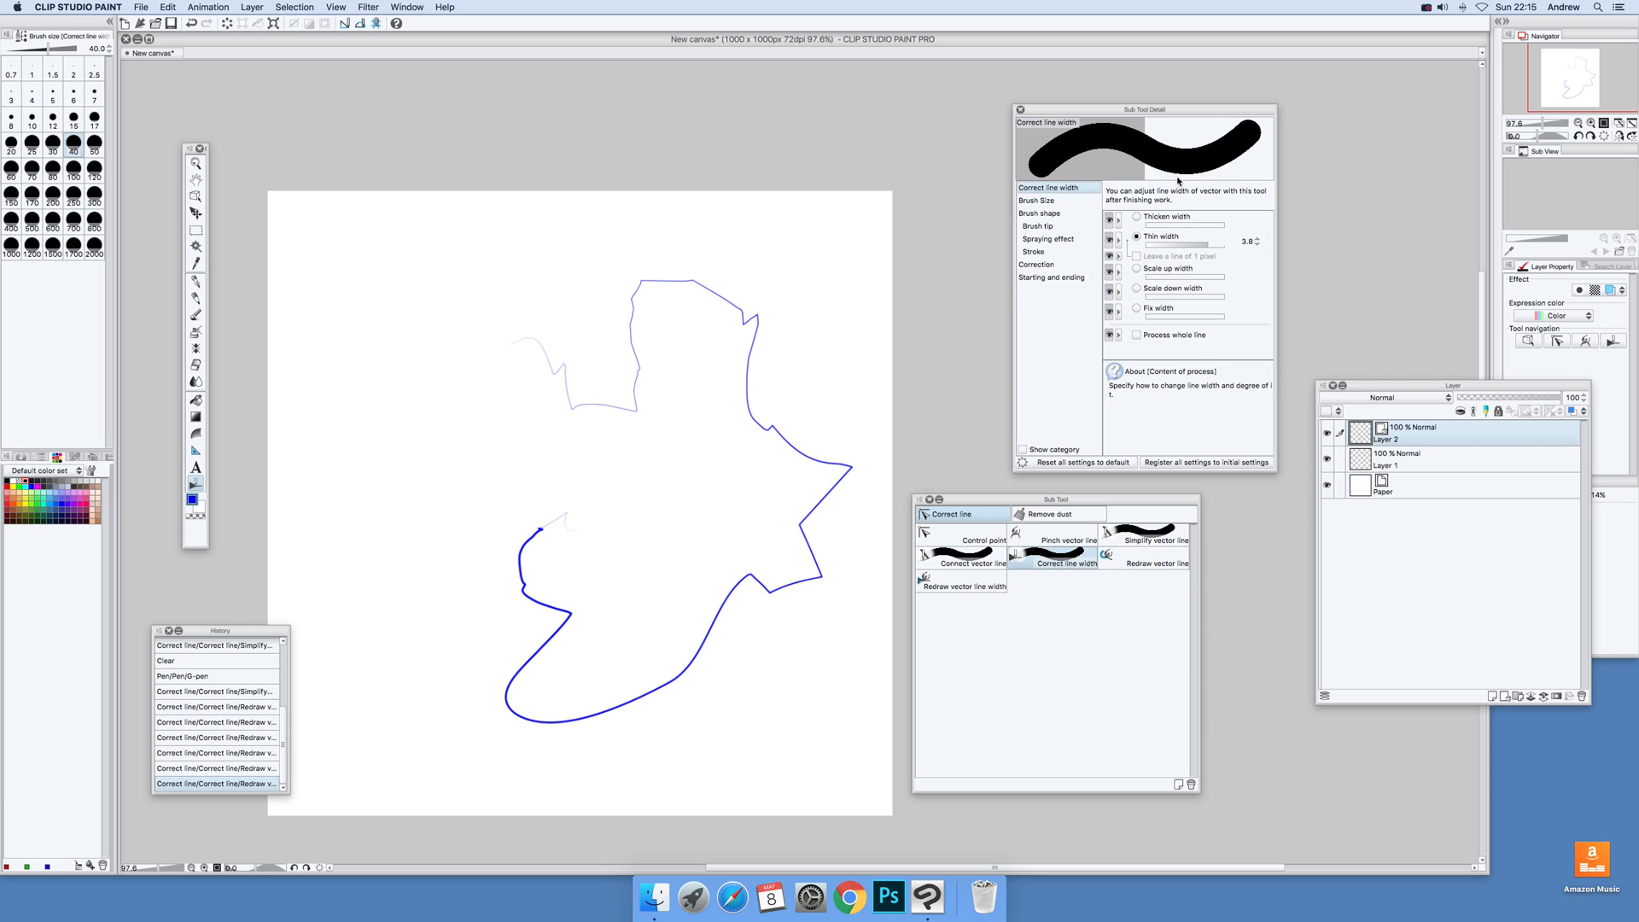
{"action": "left_click", "coordinate": [1136, 217]}
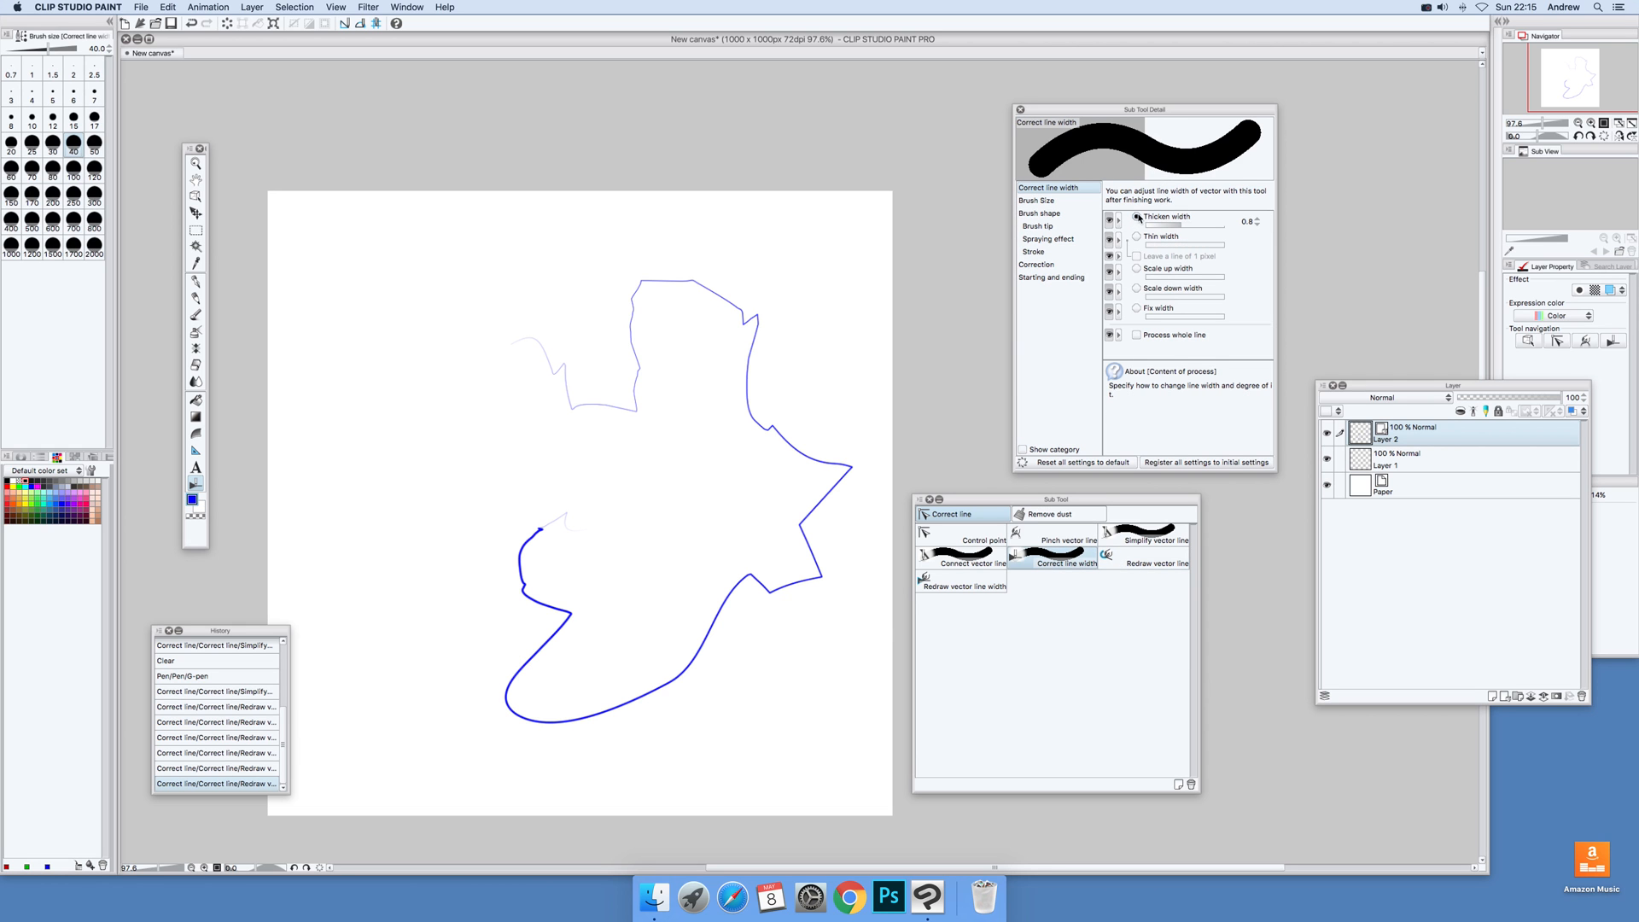
{"action": "mouse_move", "coordinate": [755, 479]}
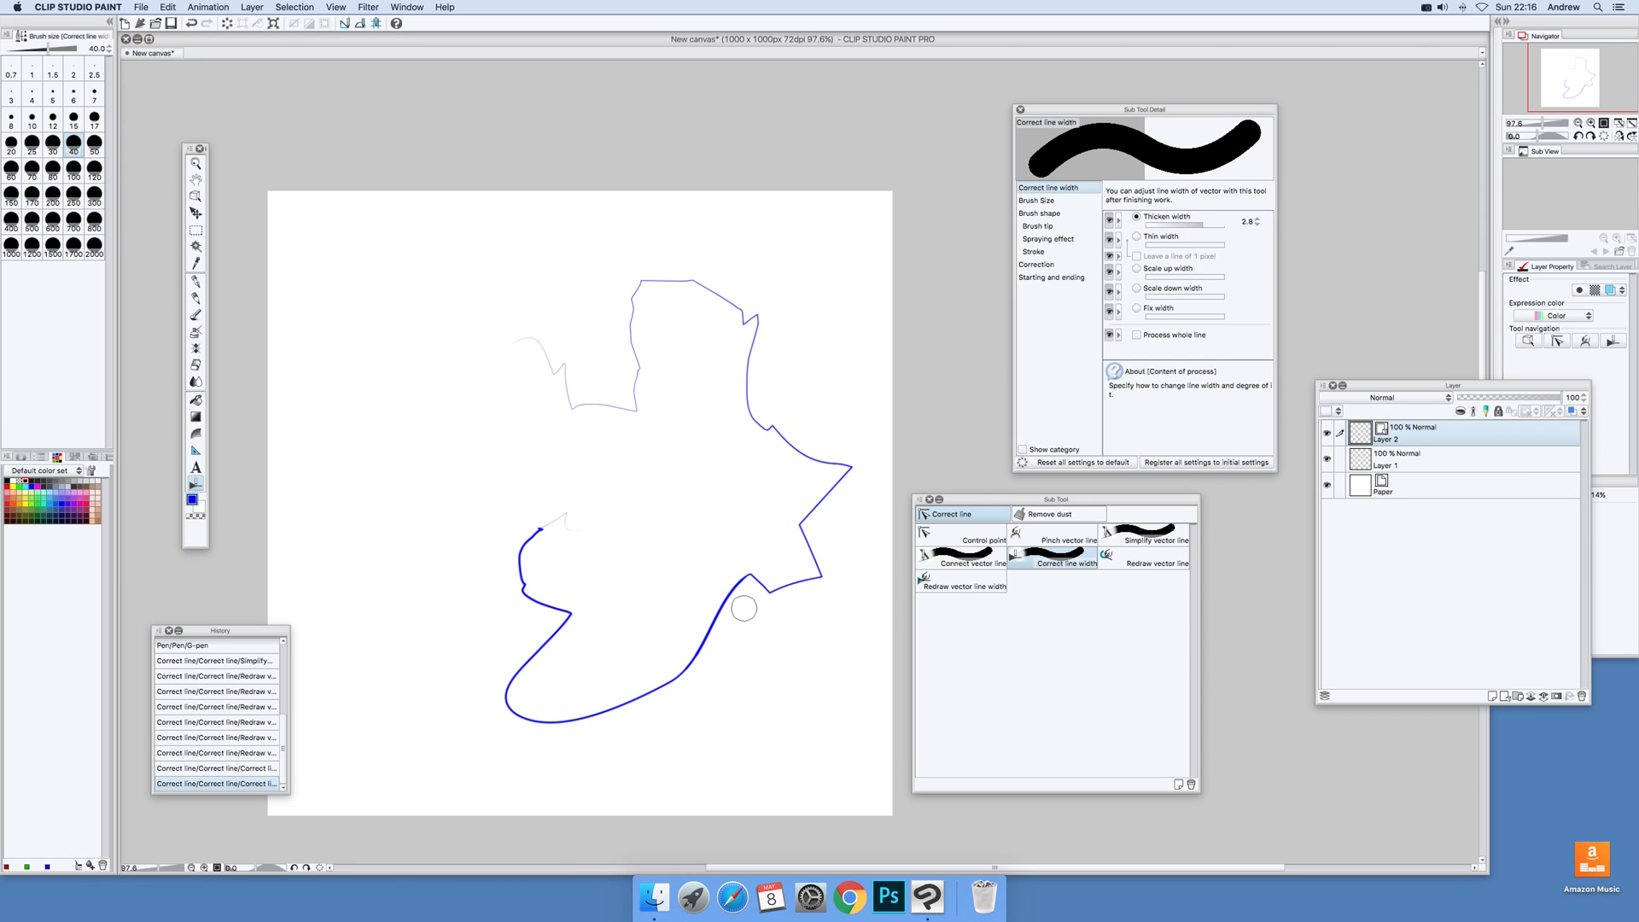
{"action": "left_click_drag", "start_coordinate": [667, 677], "coordinate": [742, 601]}
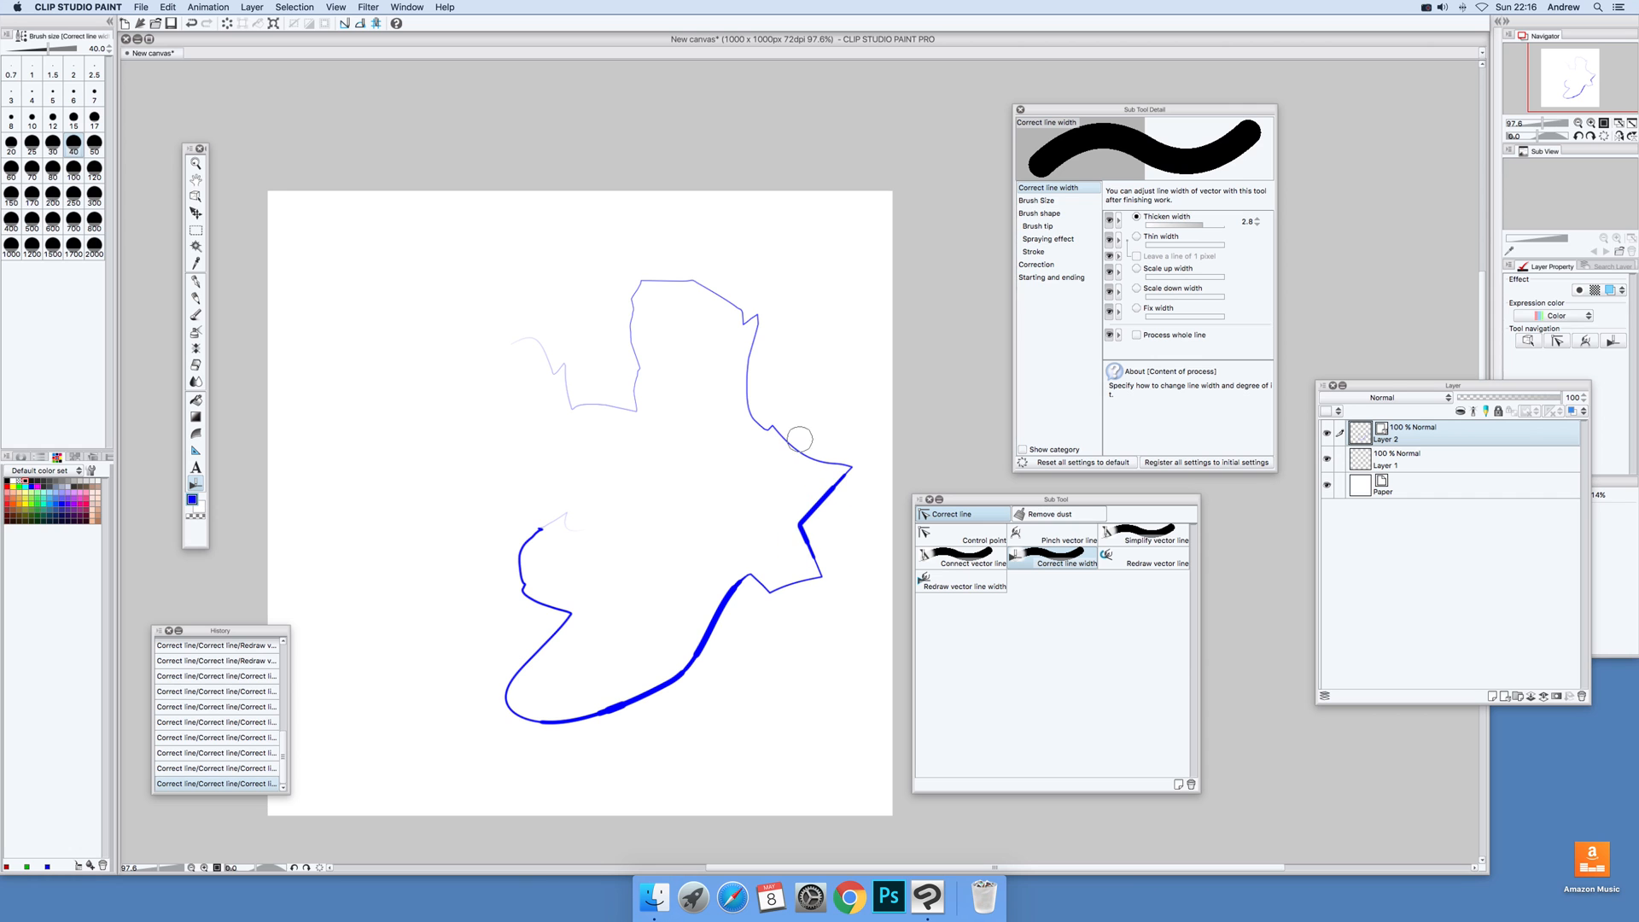
{"action": "mouse_move", "coordinate": [795, 412]}
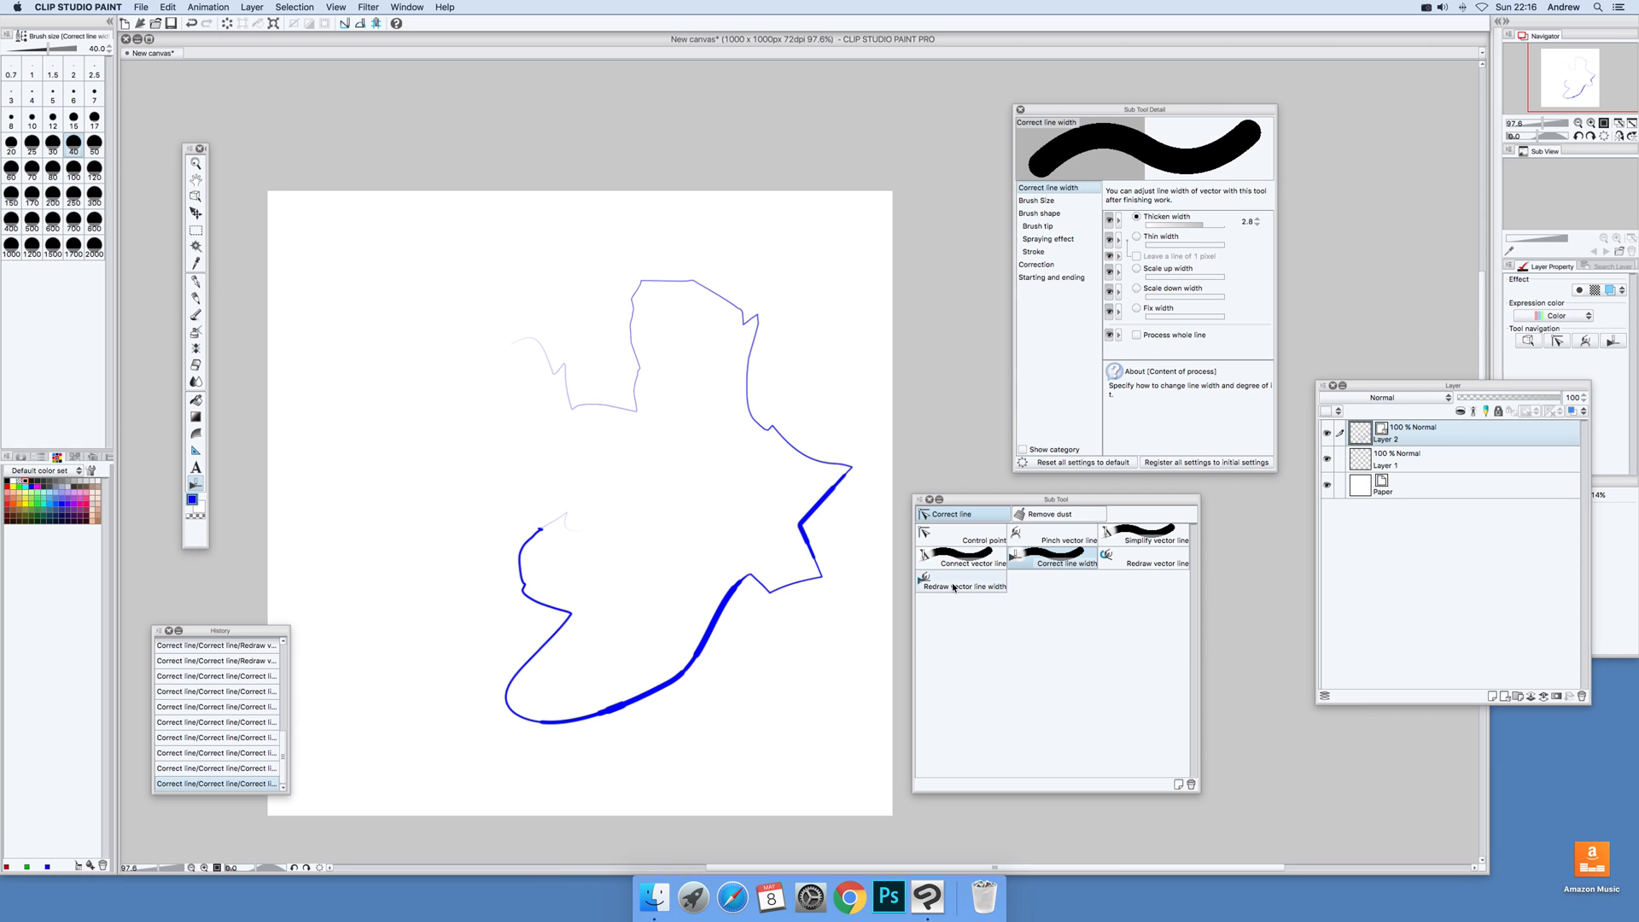
Set Redraw vector line width size to 13.1 and add a thick right-side swelling
{"action": "left_click", "coordinate": [961, 580]}
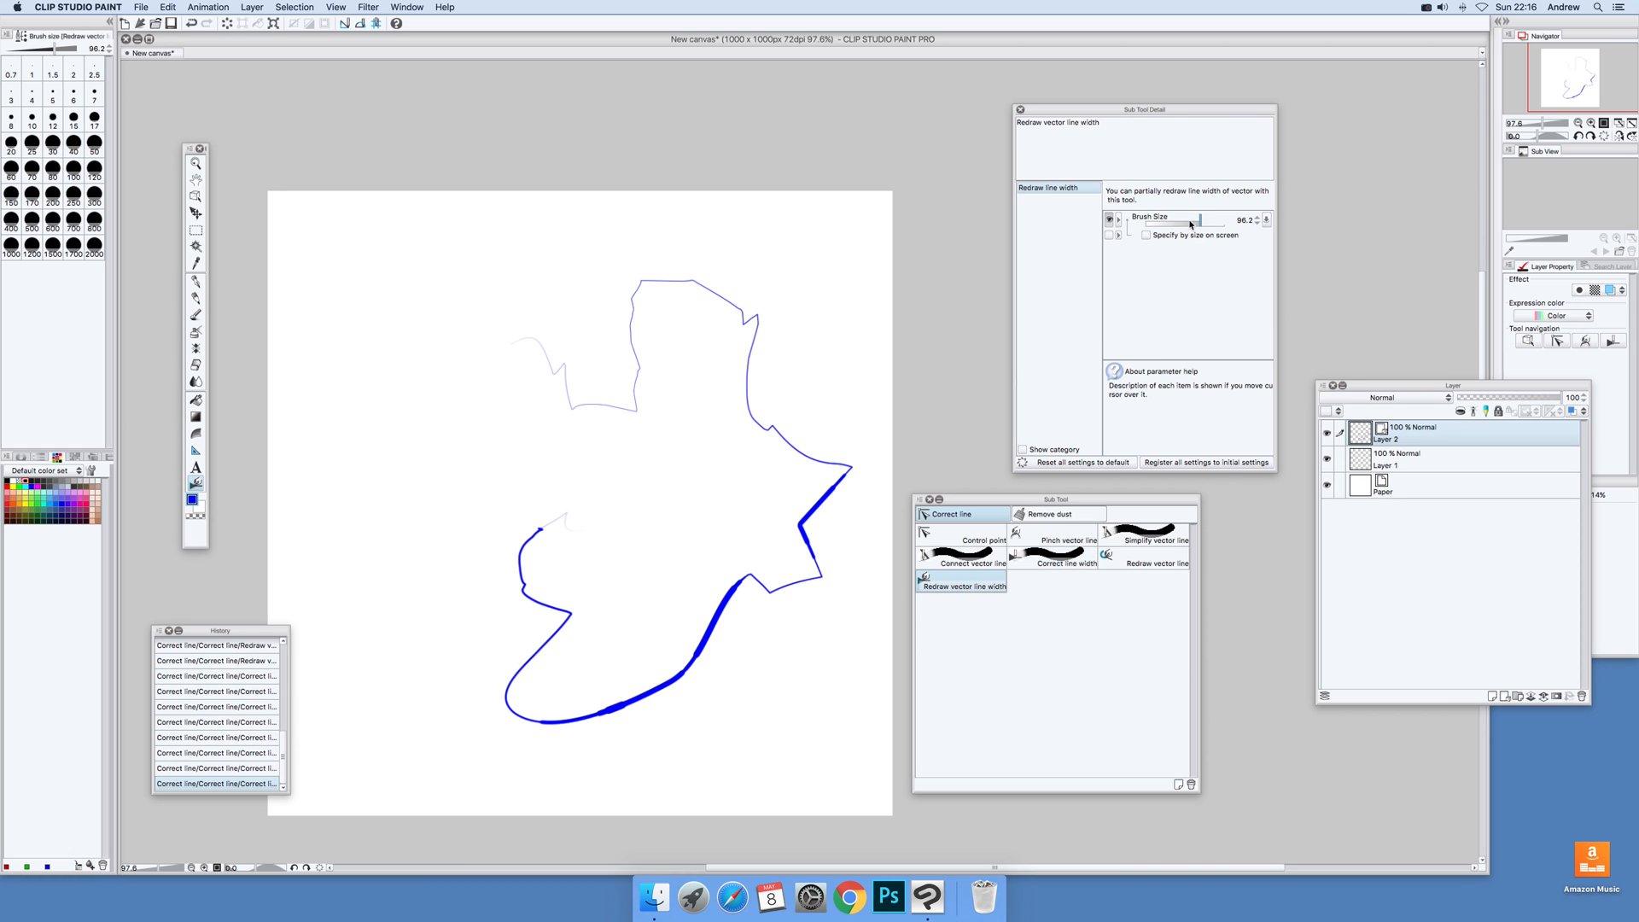
{"action": "mouse_move", "coordinate": [1193, 233]}
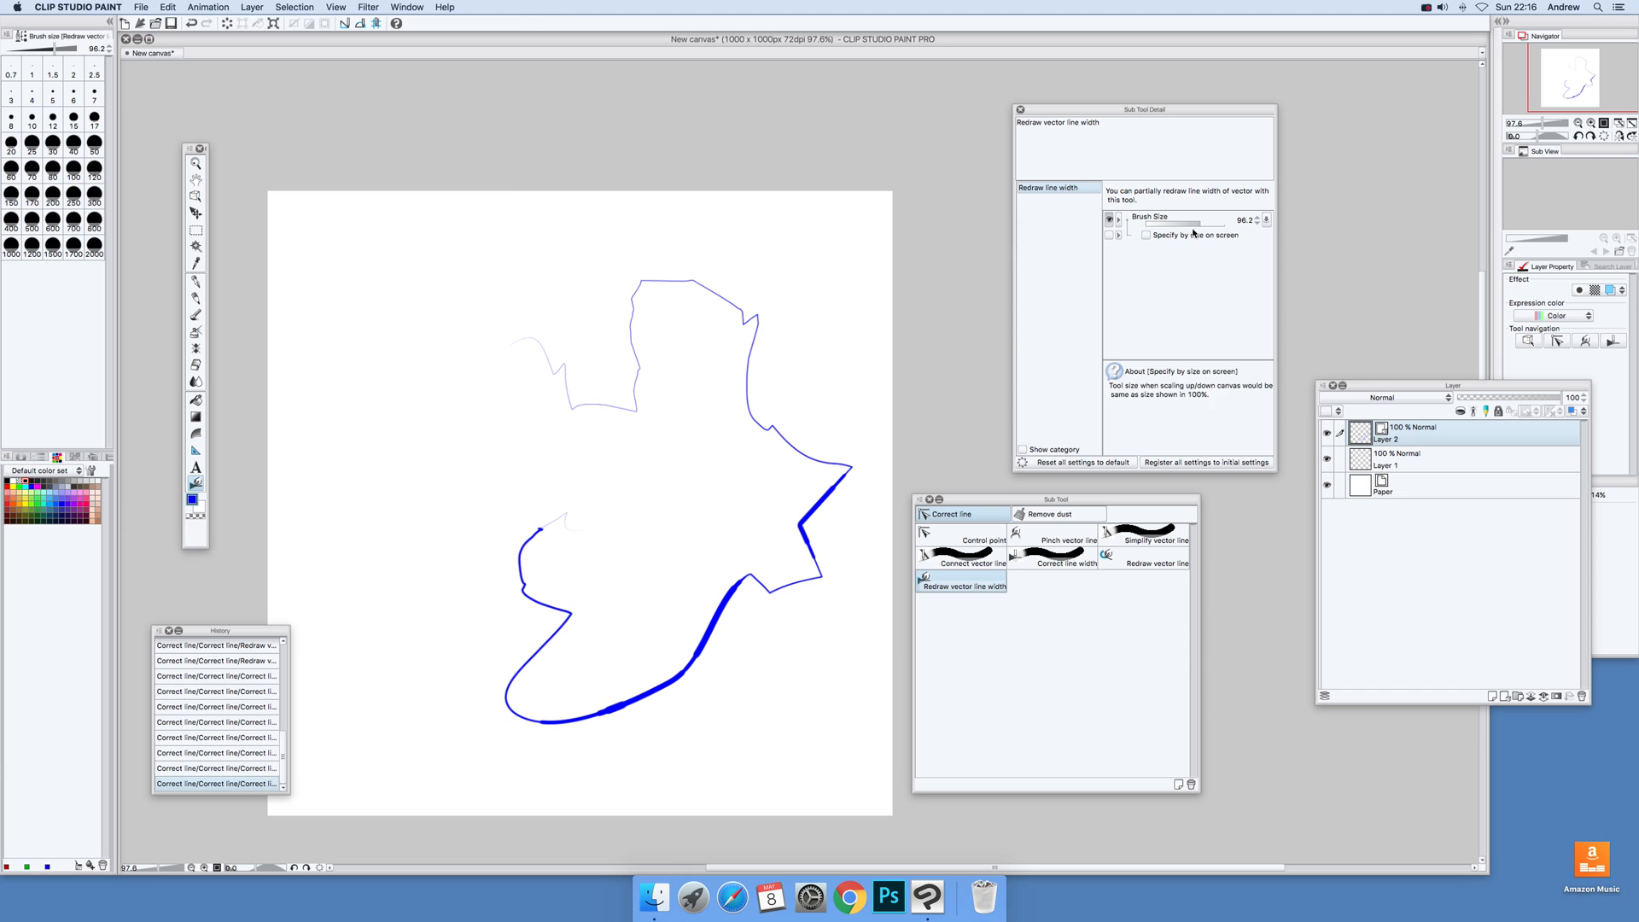
{"action": "left_click_drag", "start_coordinate": [1182, 220], "coordinate": [1124, 220]}
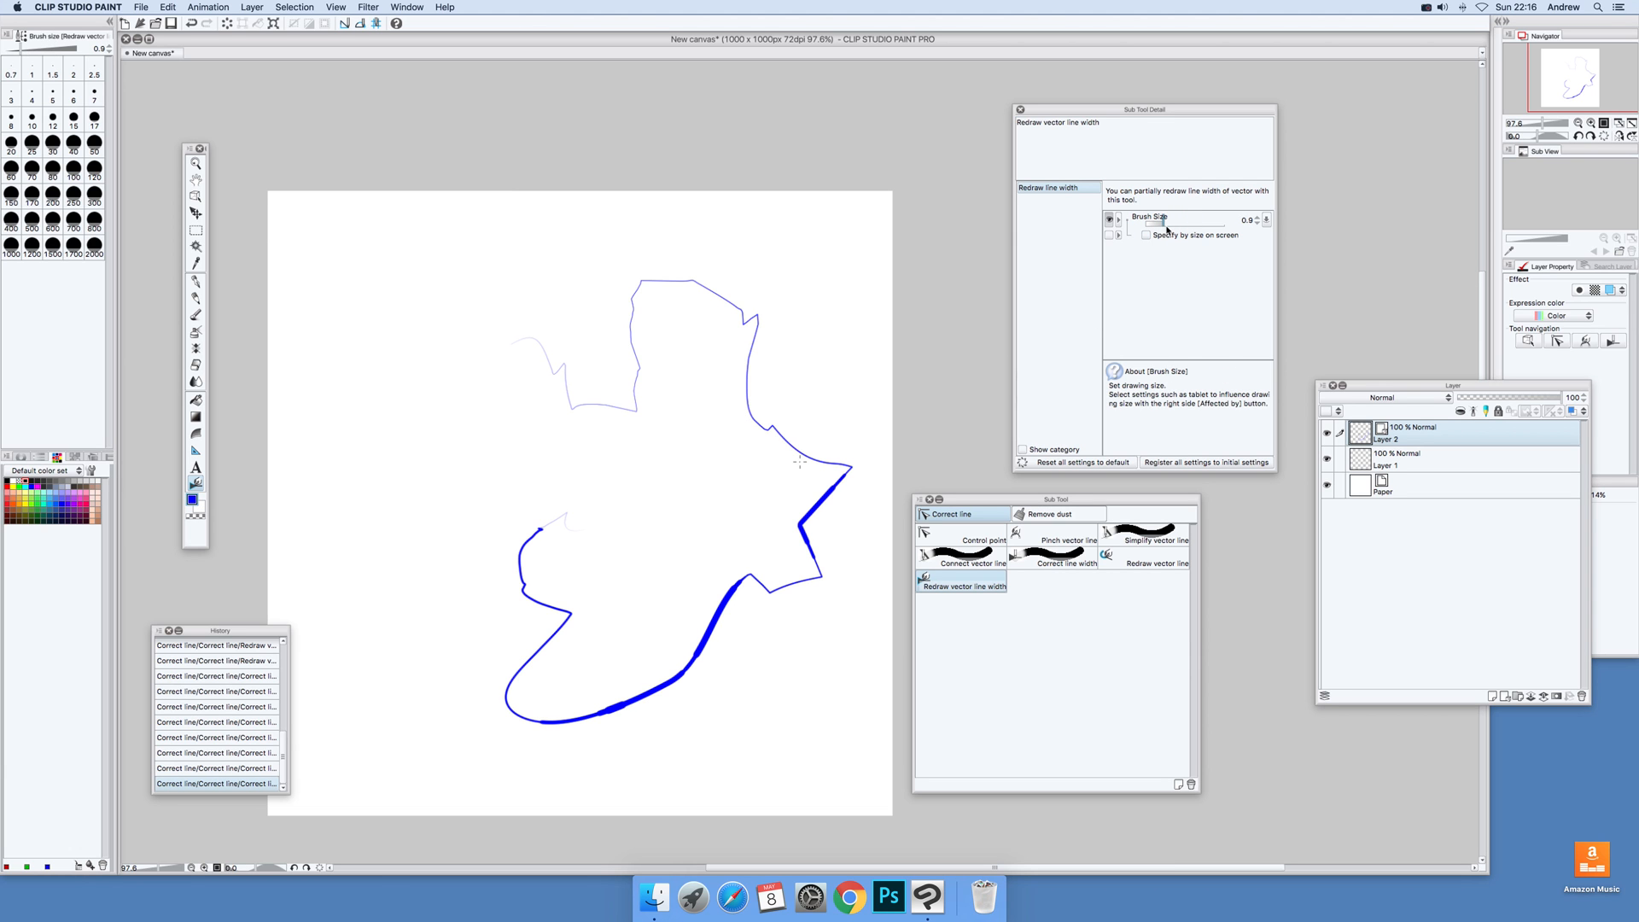
{"action": "left_click_drag", "start_coordinate": [1156, 223], "coordinate": [1229, 223]}
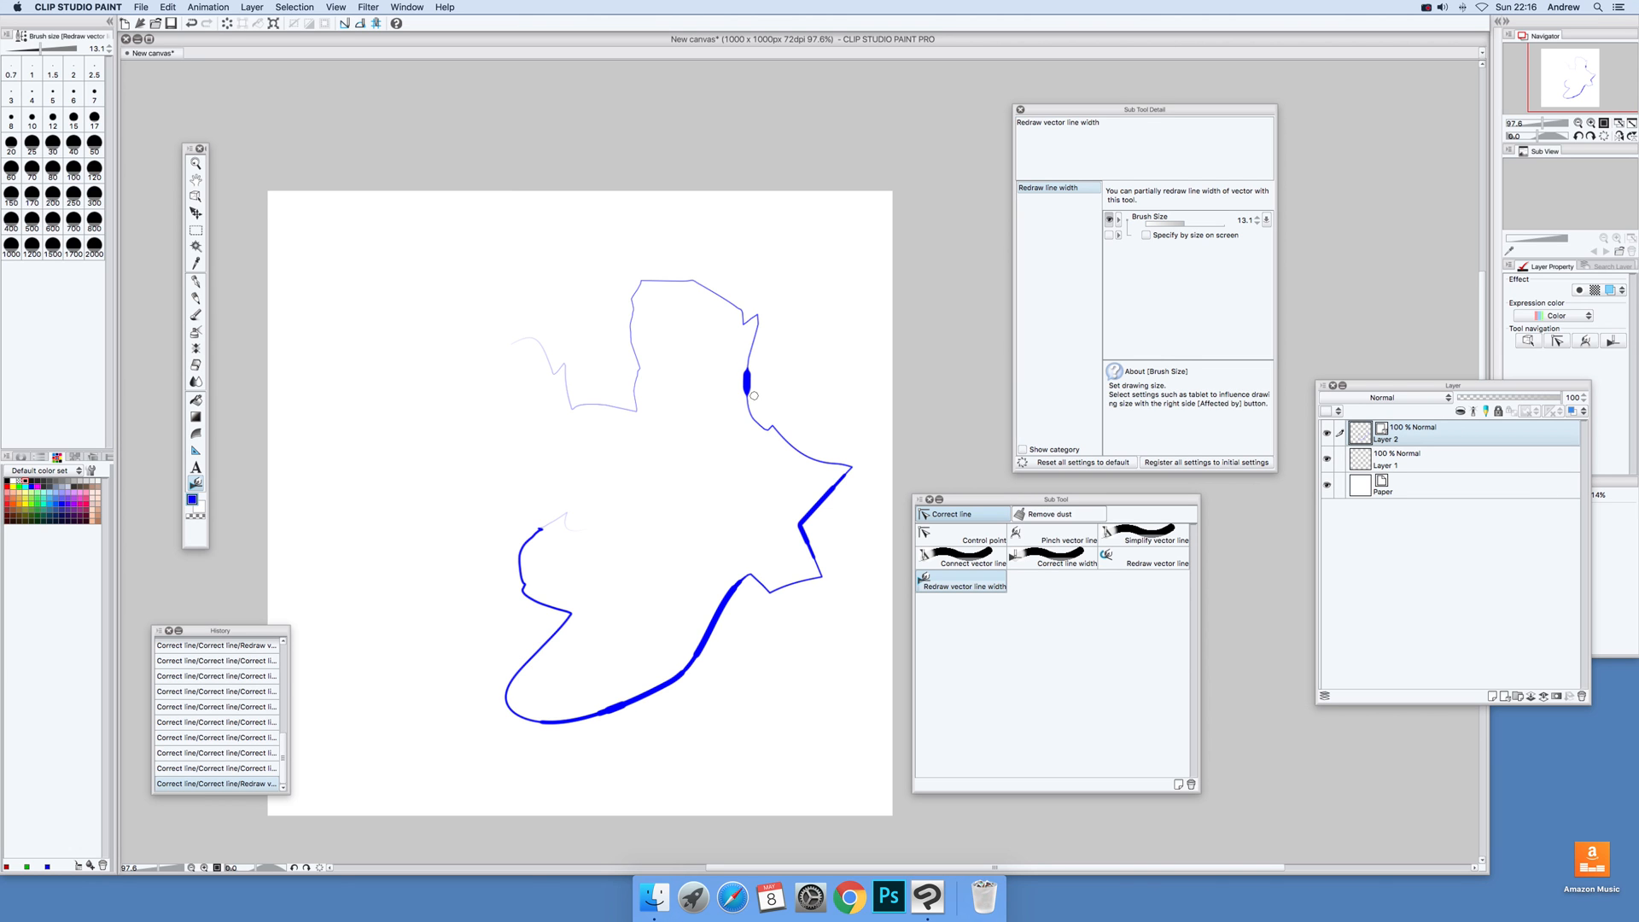
{"action": "left_click_drag", "start_coordinate": [748, 396], "coordinate": [795, 450]}
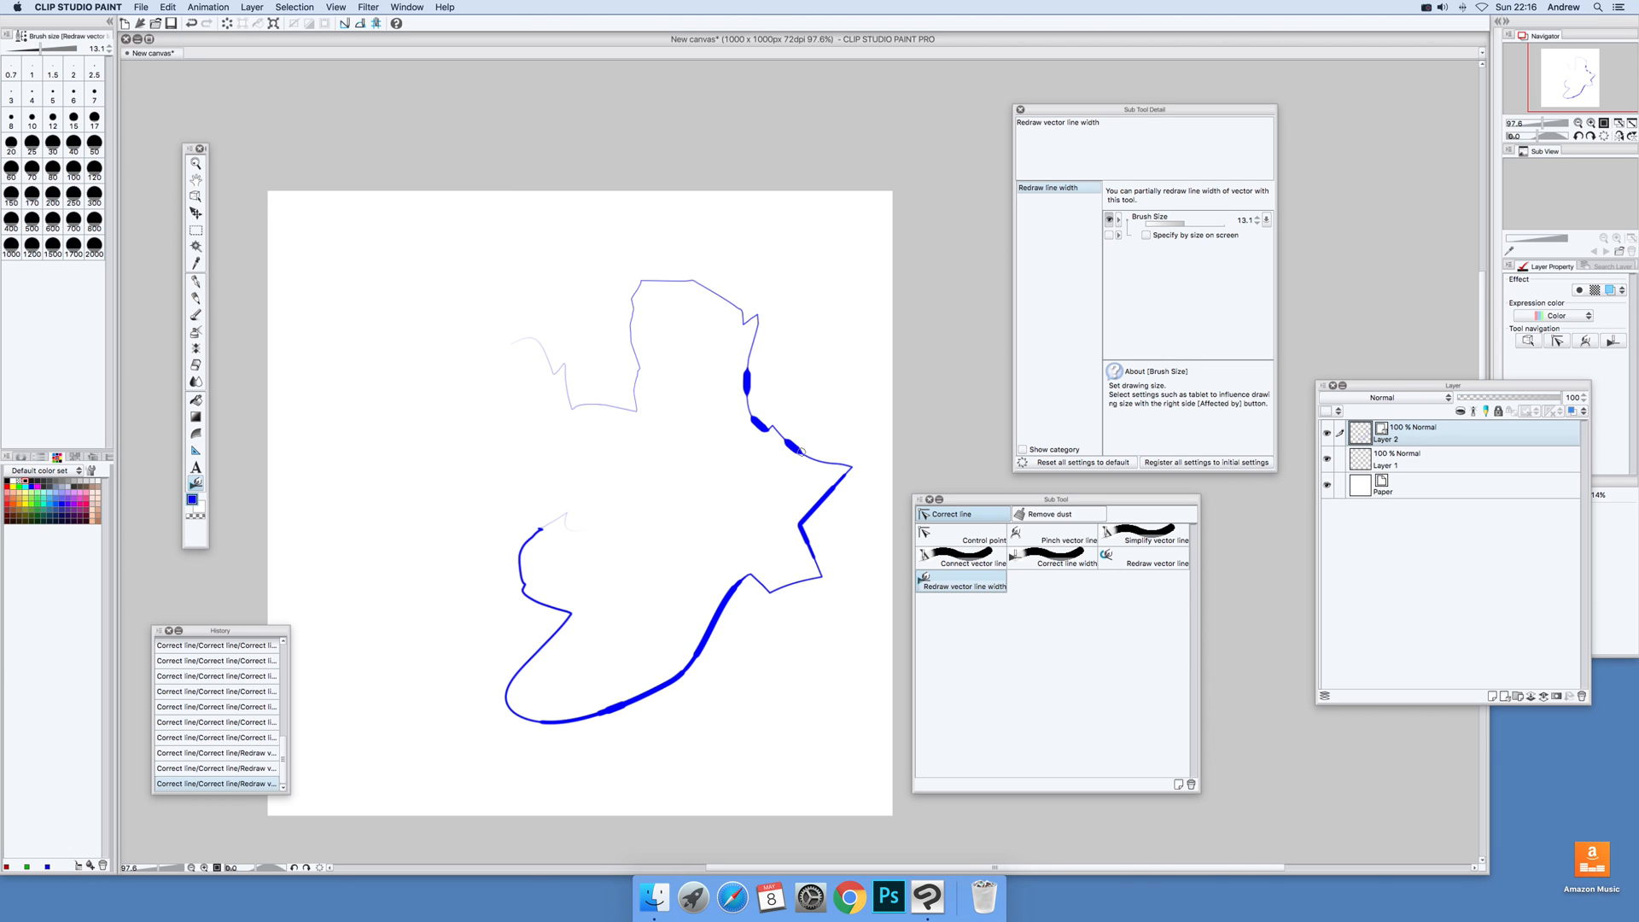